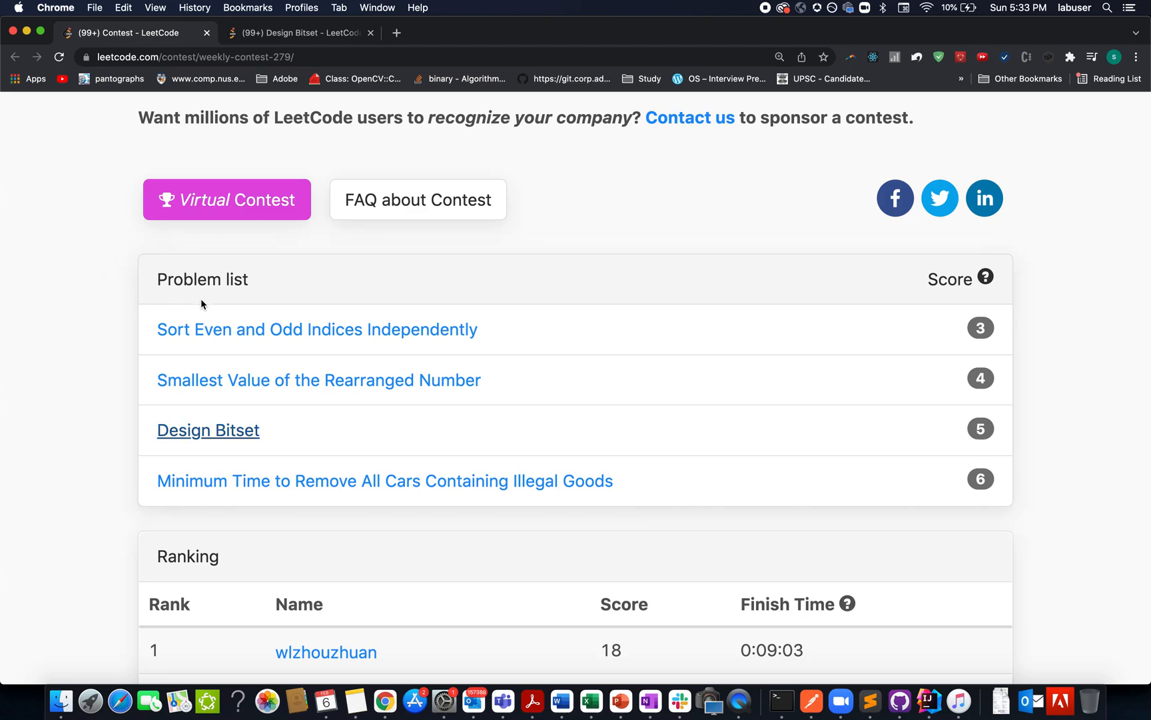
Step: Open the Design Bitset problem (2166) and emphasise 'Bitset' in the title
scroll(up, 3)
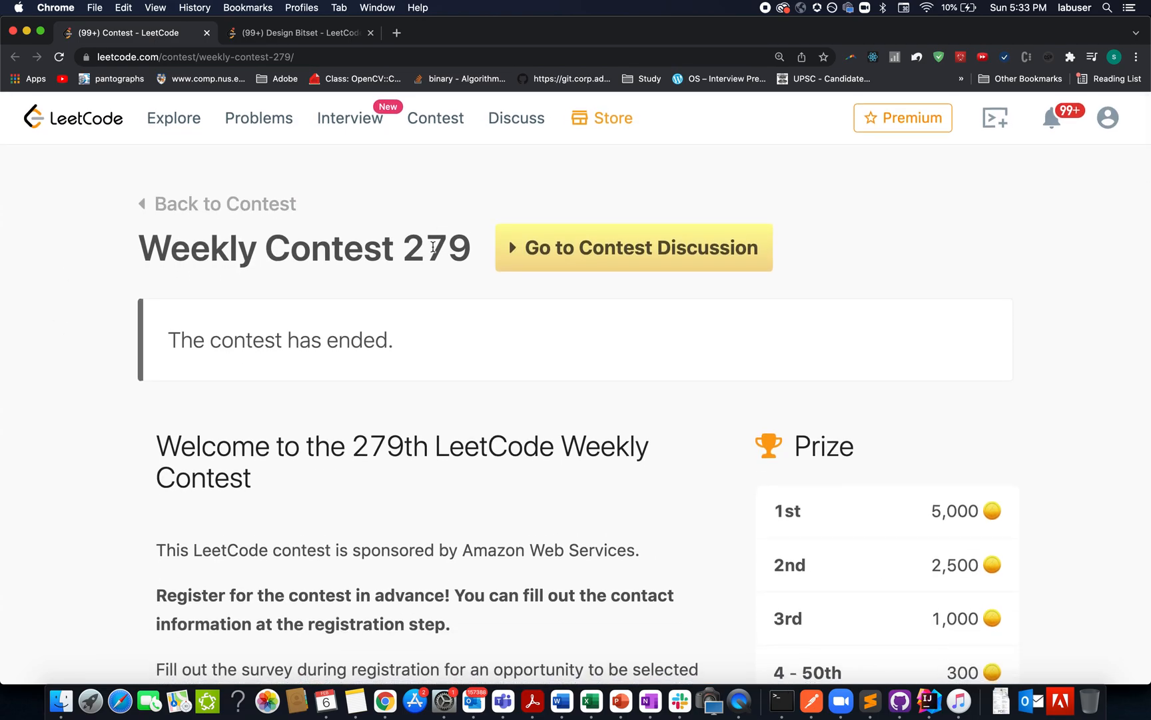
scroll(down, 3)
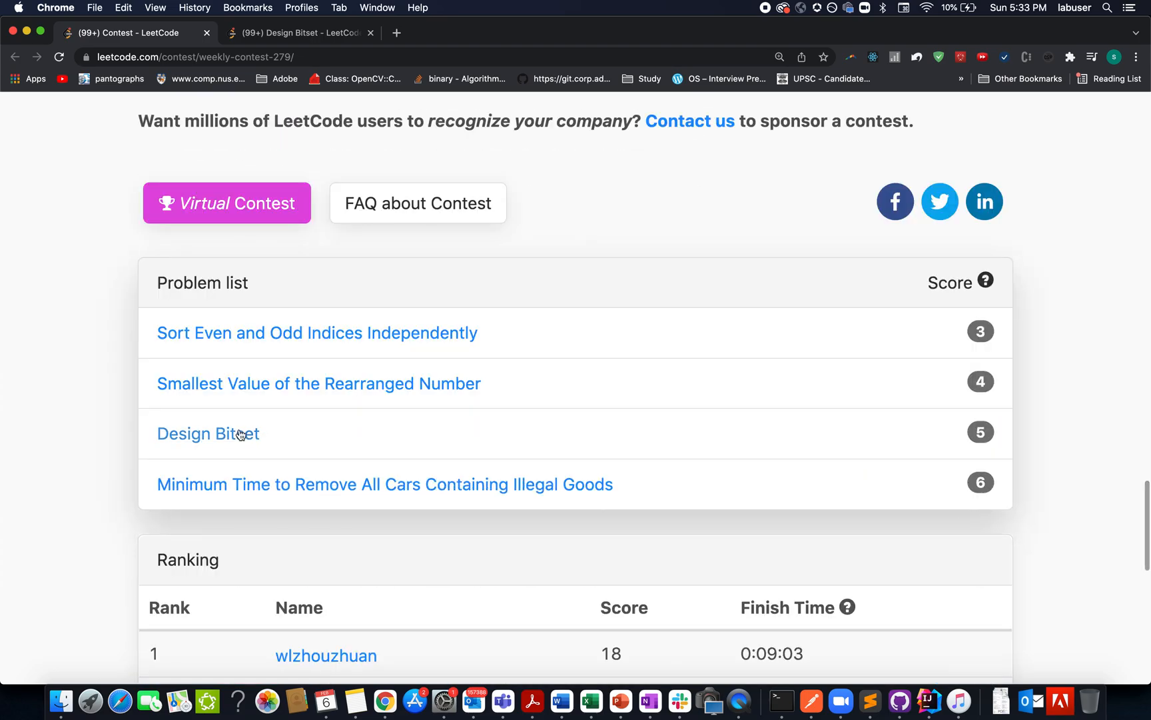
click(208, 434)
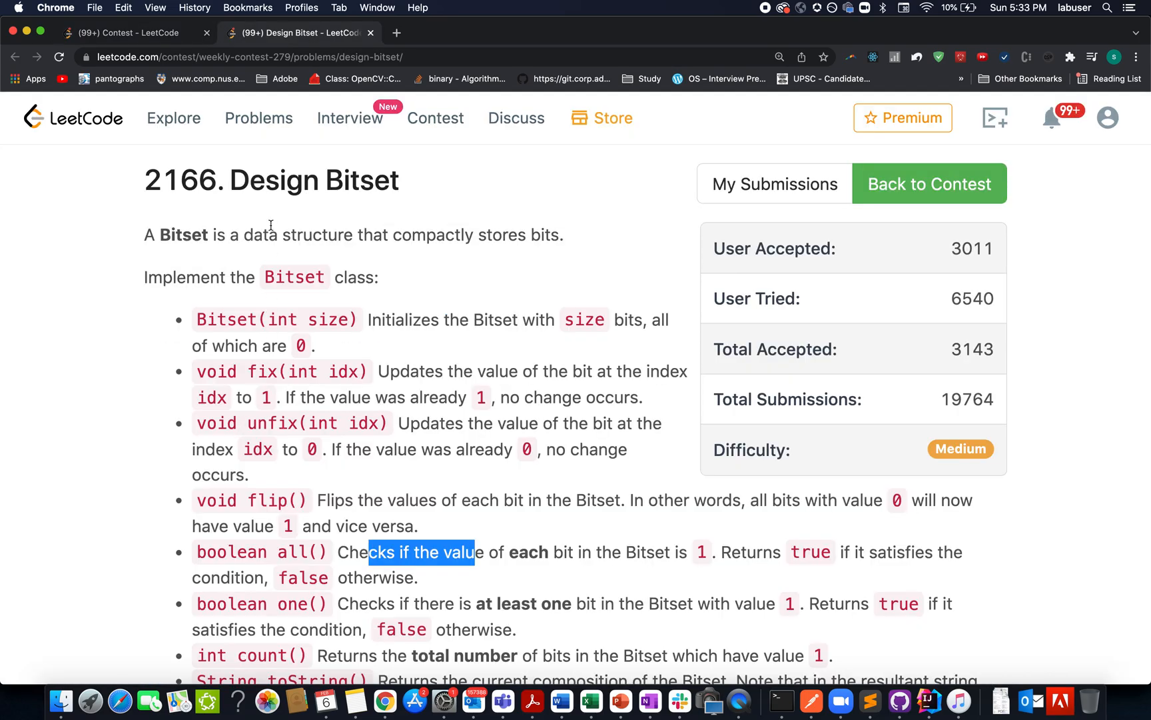
double_click(359, 180)
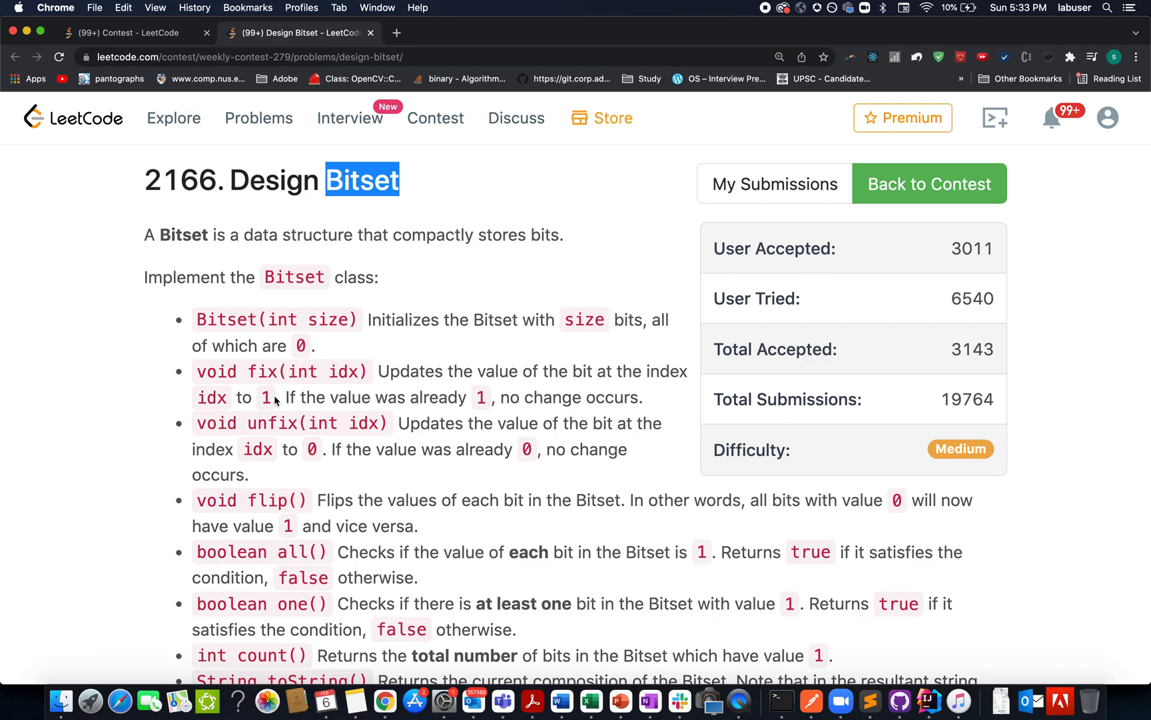
Step: Highlight the fix, unfix, one and toString method descriptions
scroll(down, 3)
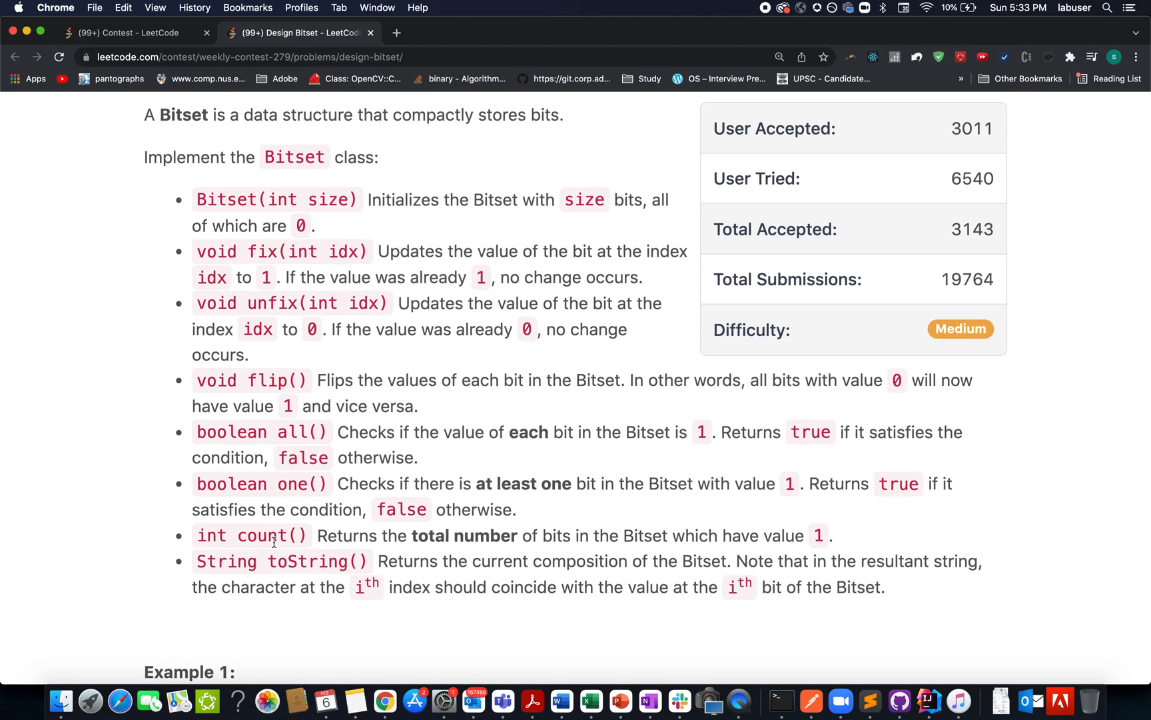
double_click(261, 251)
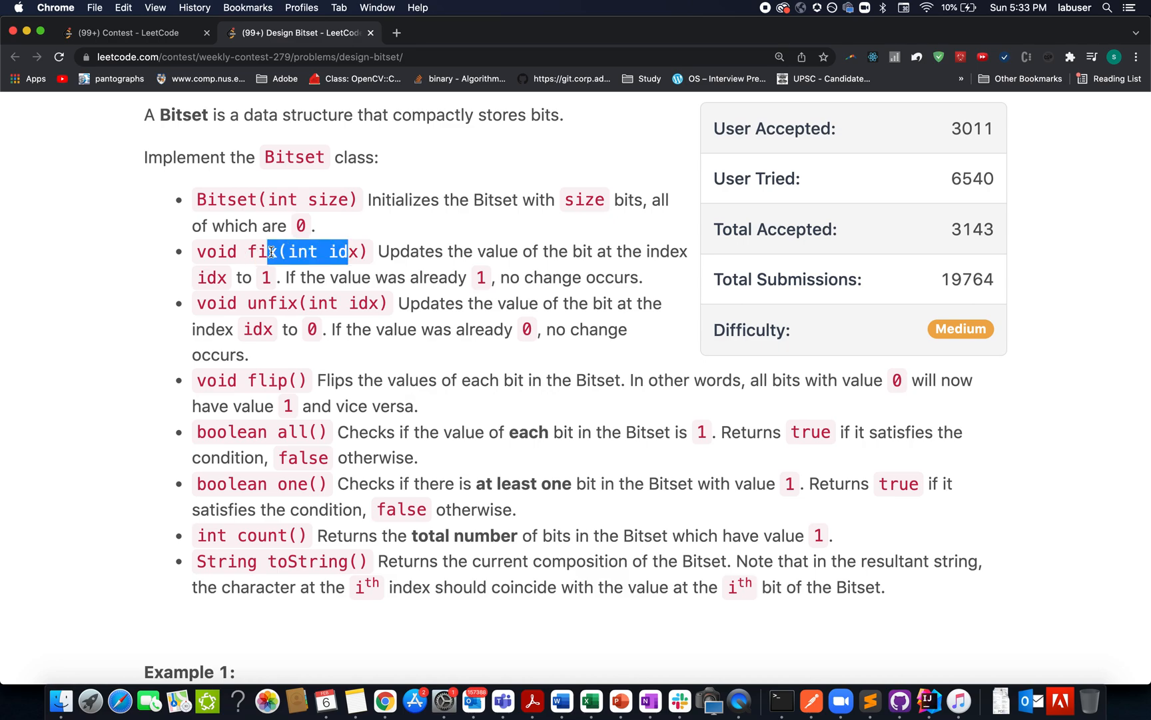
double_click(272, 303)
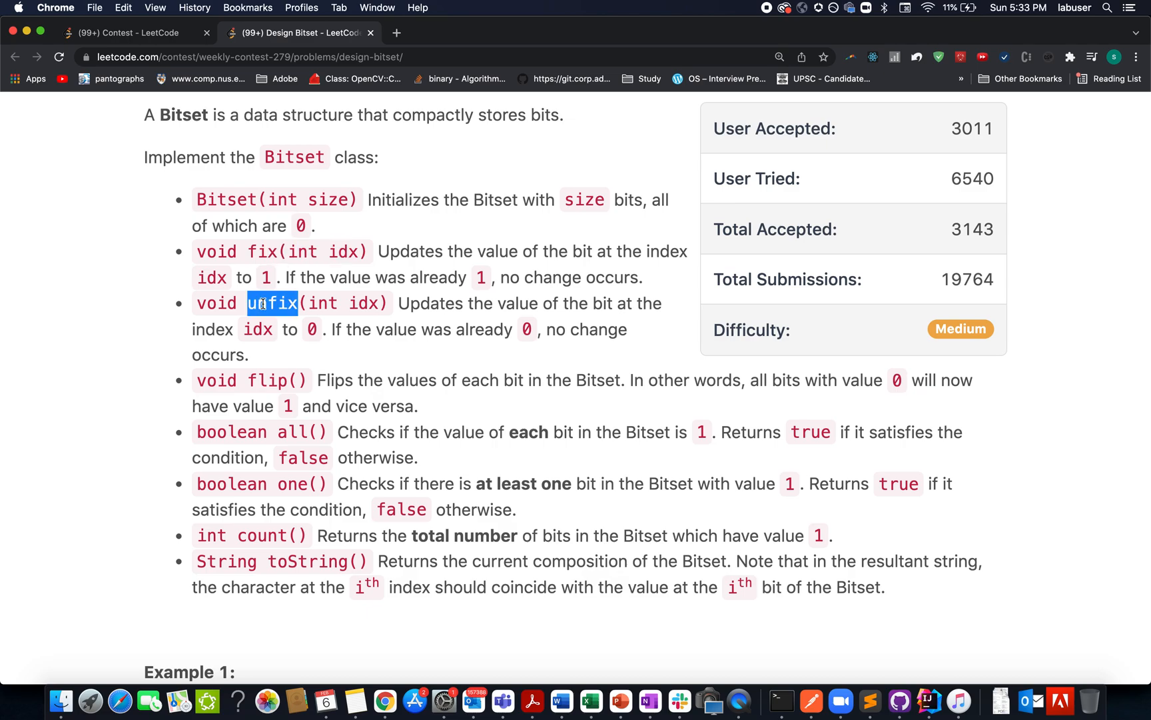
double_click(268, 380)
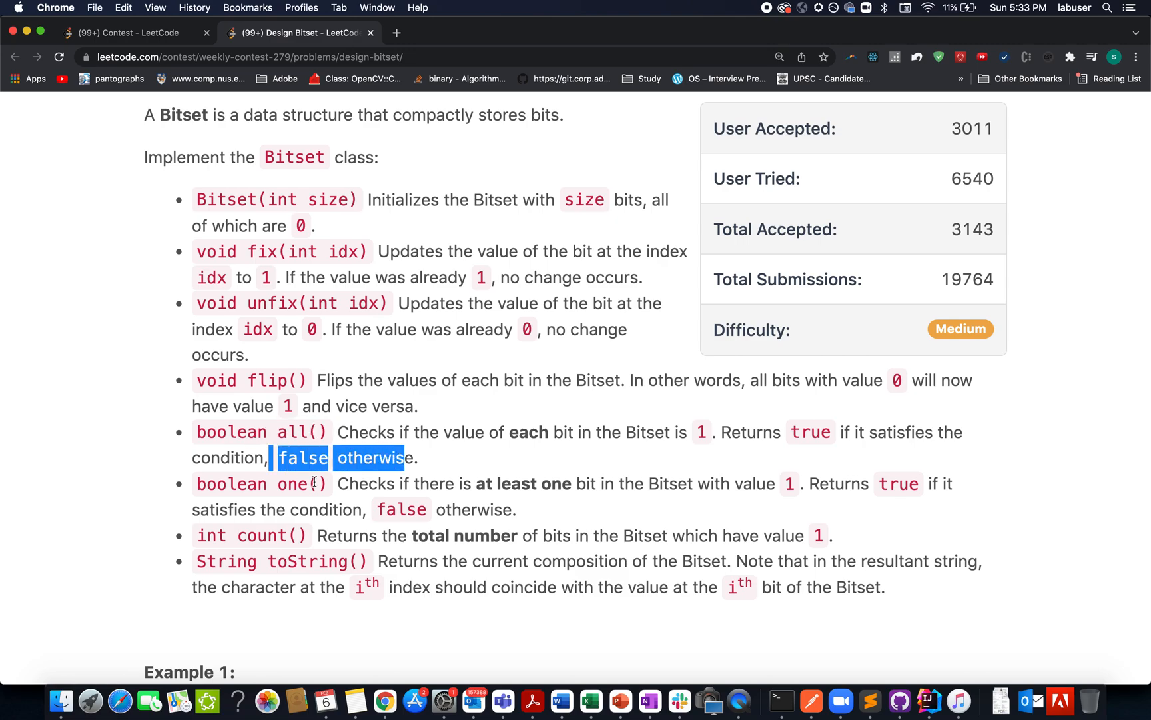
double_click(292, 483)
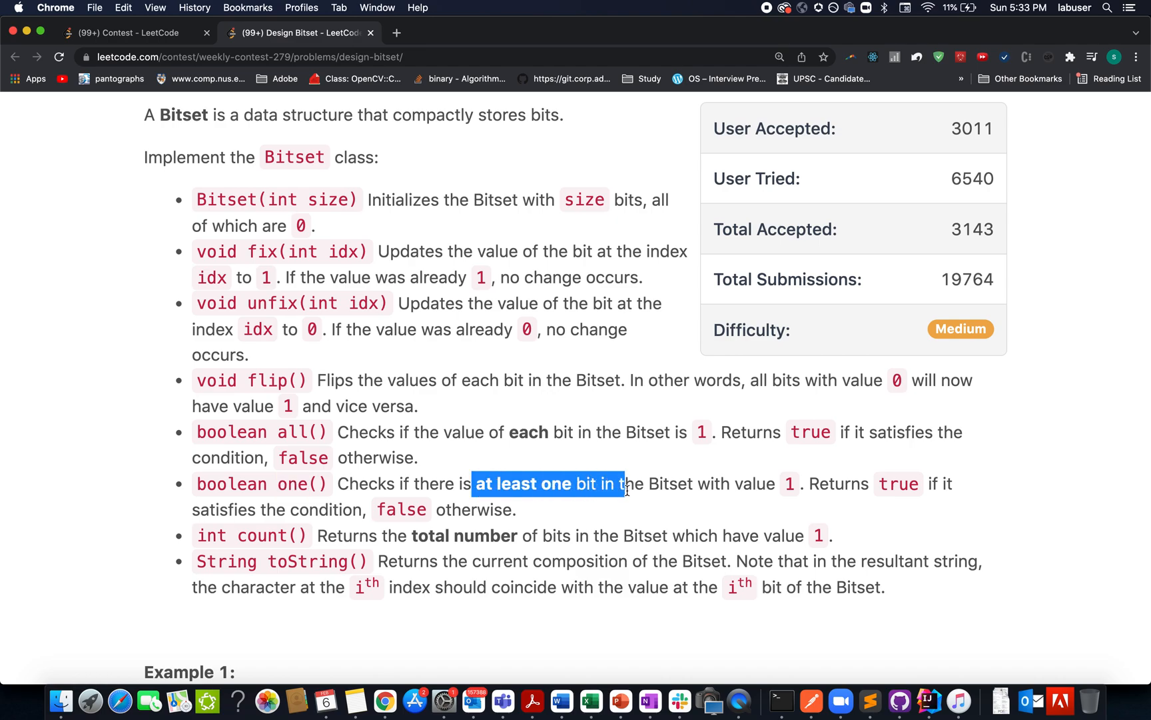
click(271, 534)
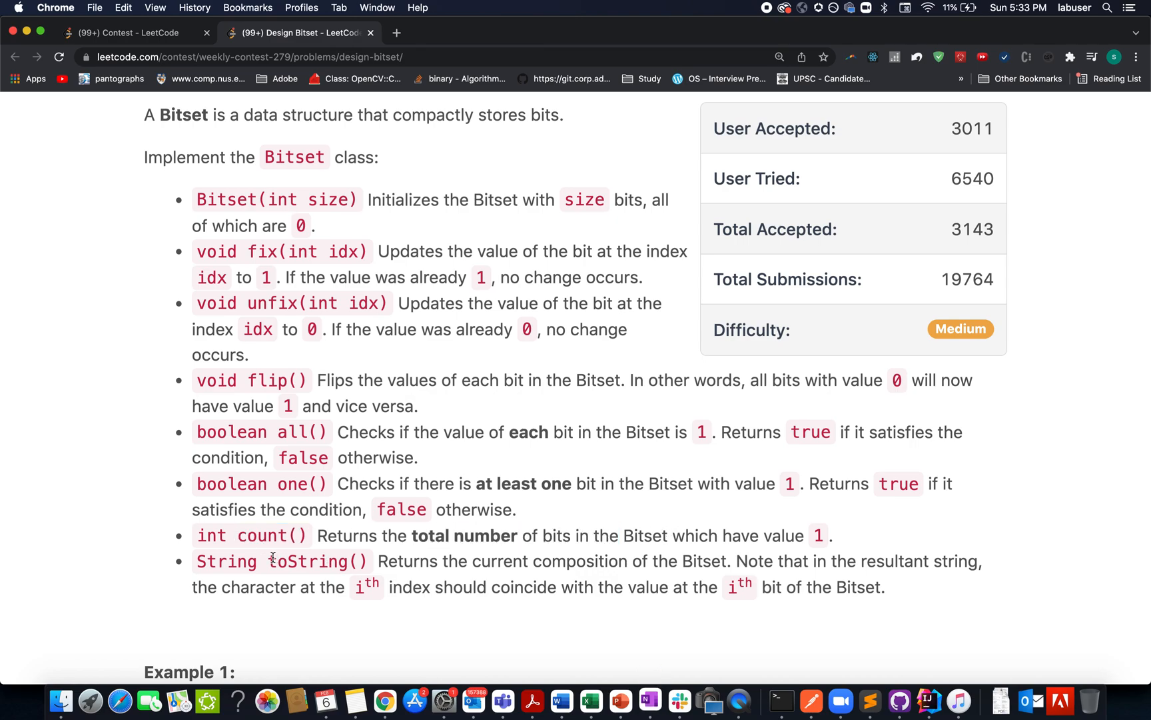
double_click(307, 561)
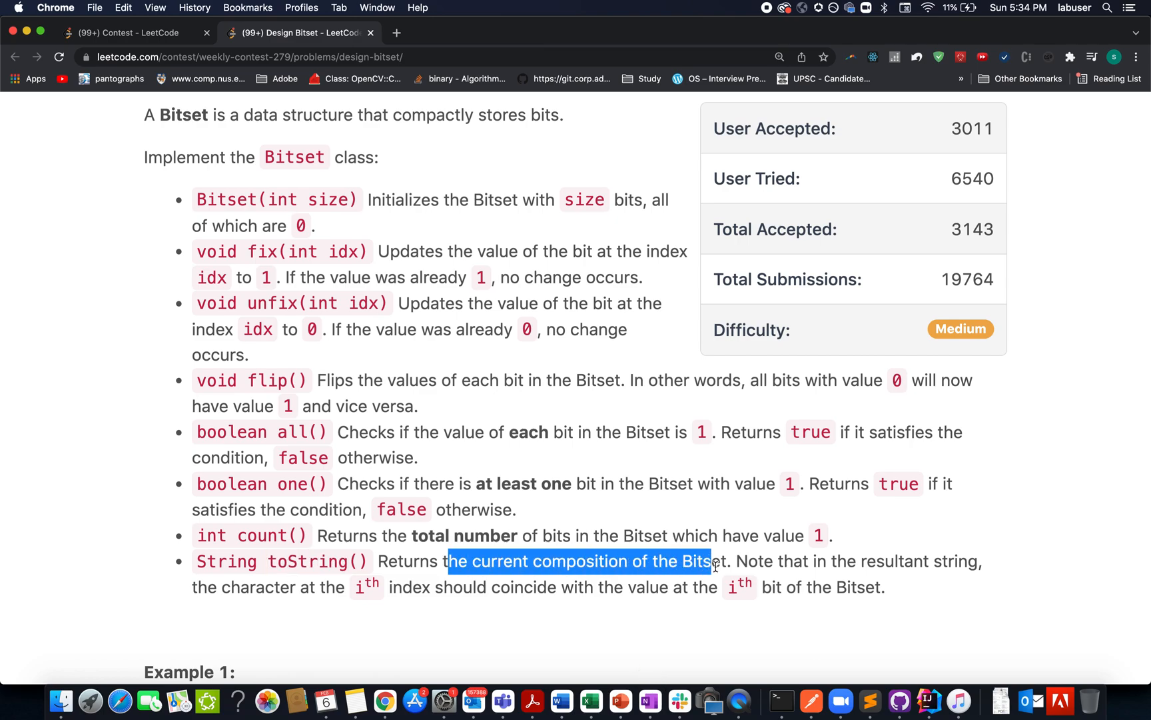
mouse_move(372, 575)
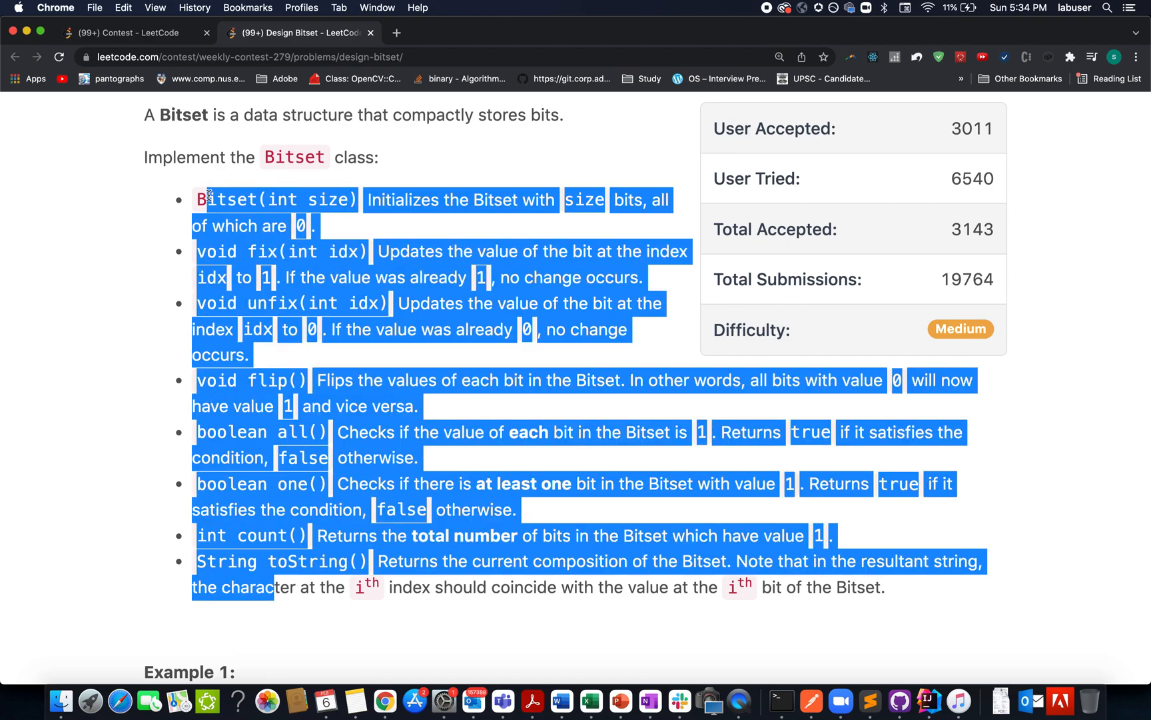
mouse_move(239, 373)
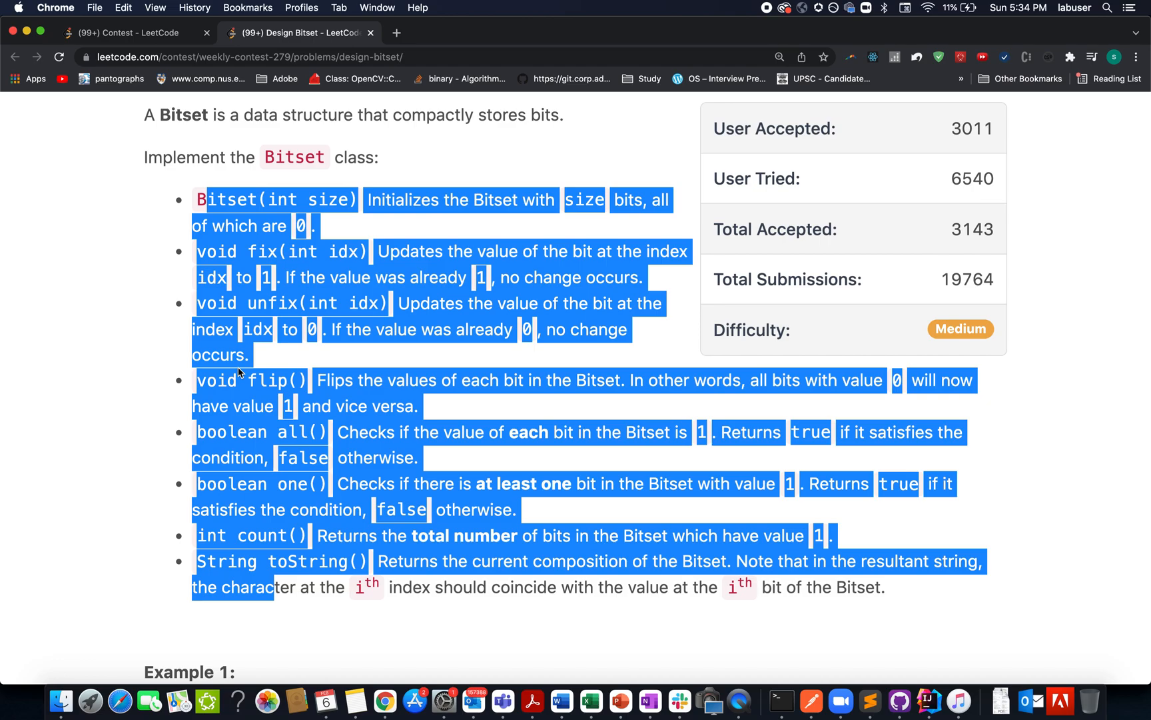
Step: Review the call-limit constraints, then bring up the PowerPoint deck's Slide Show tab
scroll(down, 3)
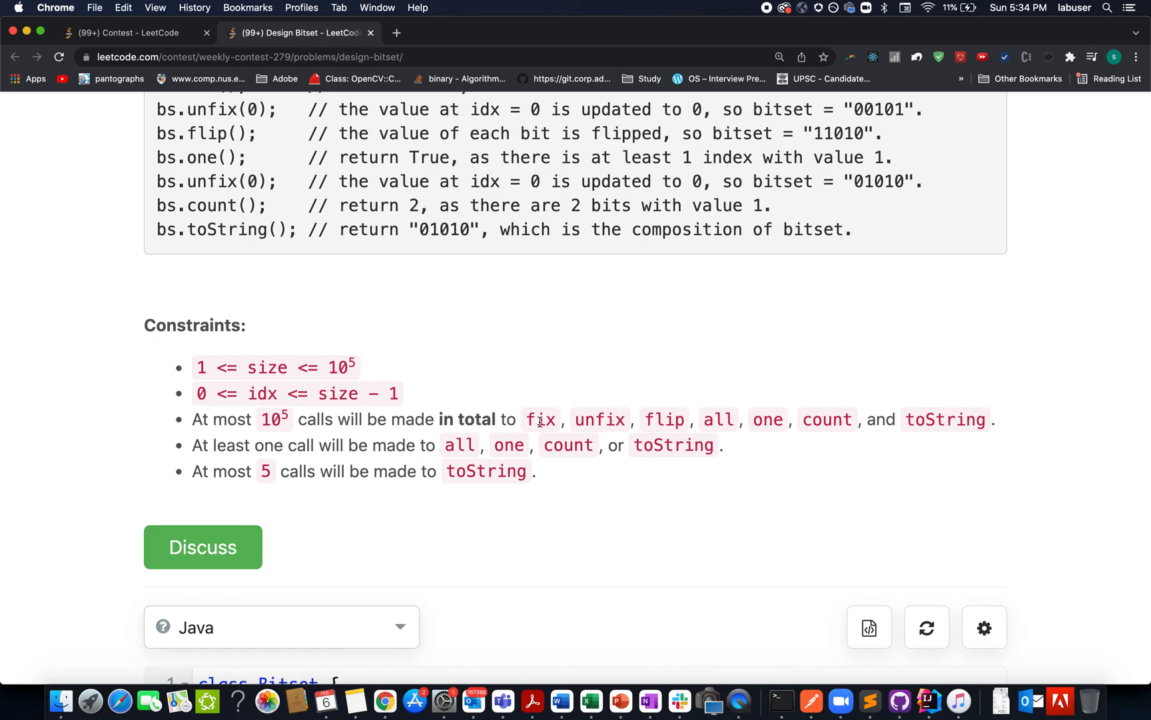
mouse_move(778, 419)
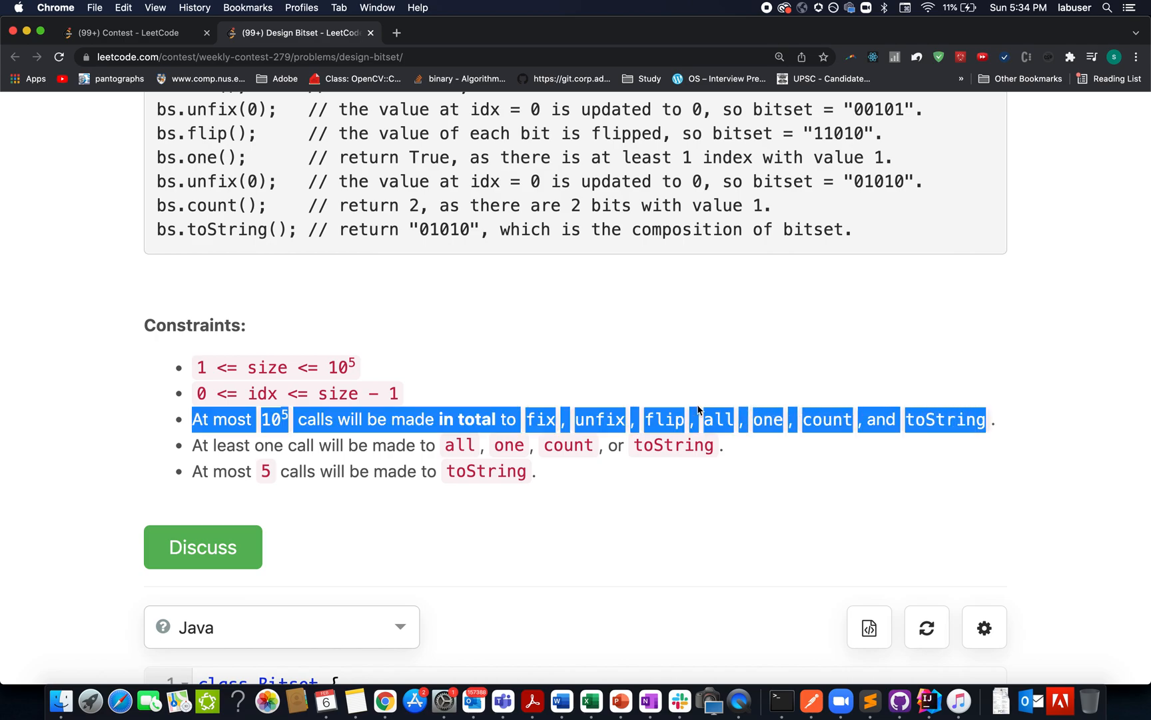
click(273, 419)
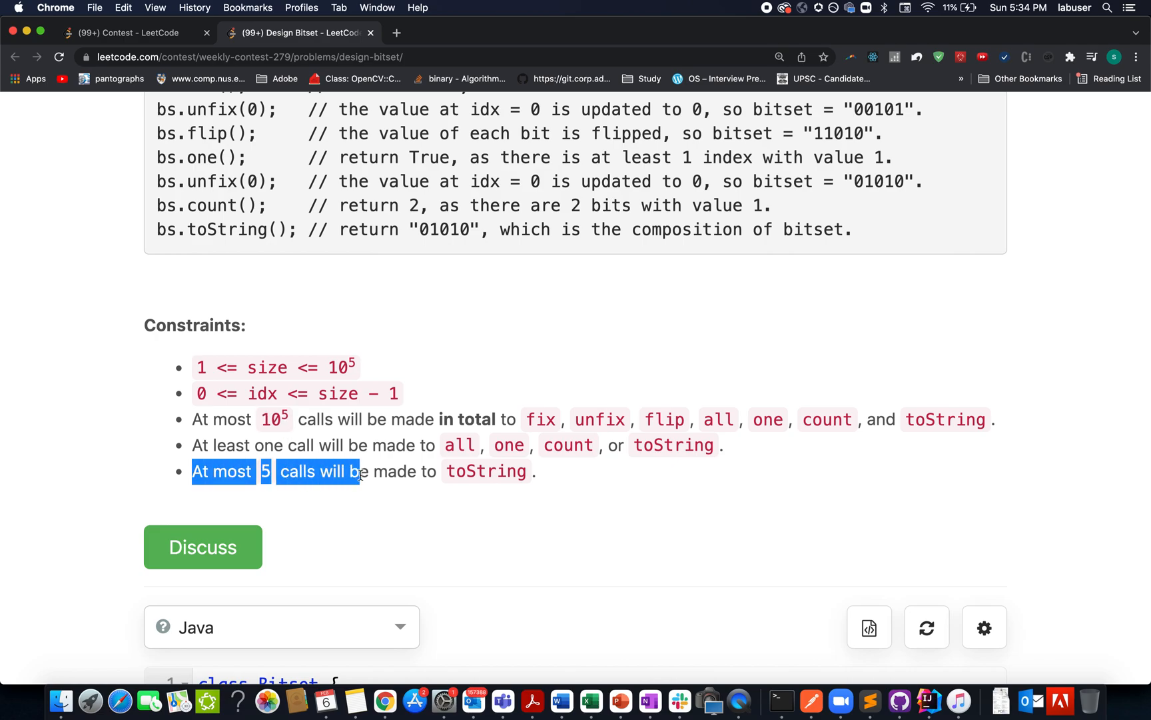
double_click(485, 470)
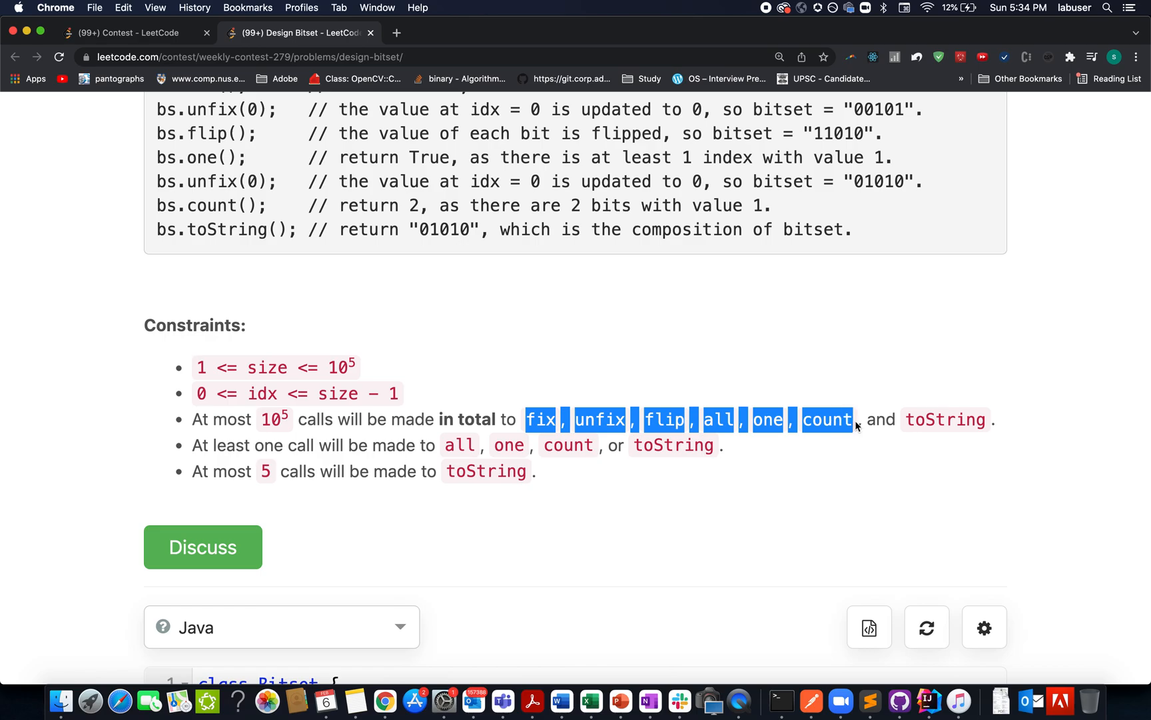
mouse_move(617, 505)
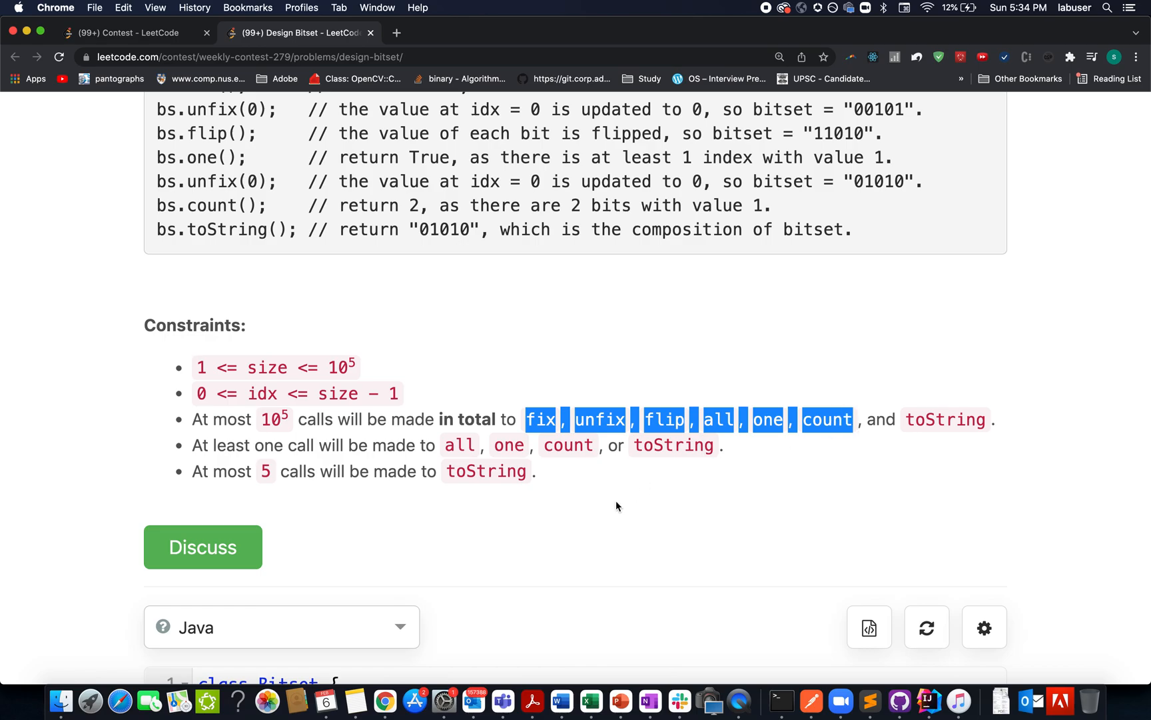
mouse_move(620, 700)
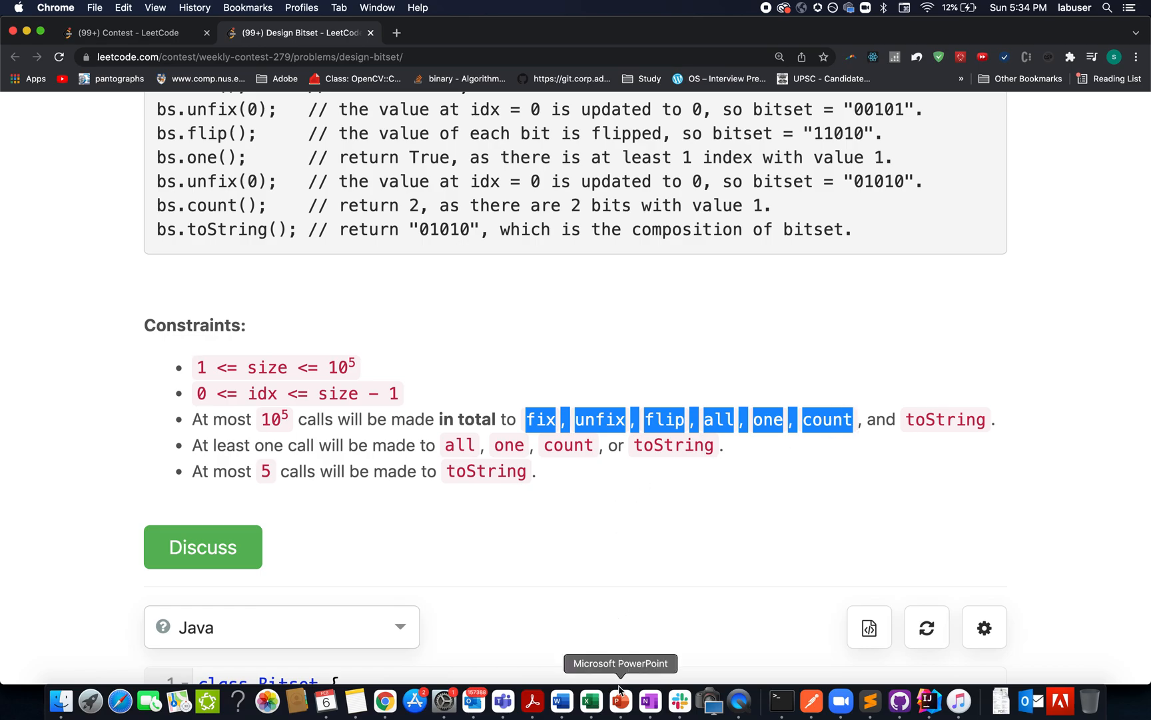
click(620, 699)
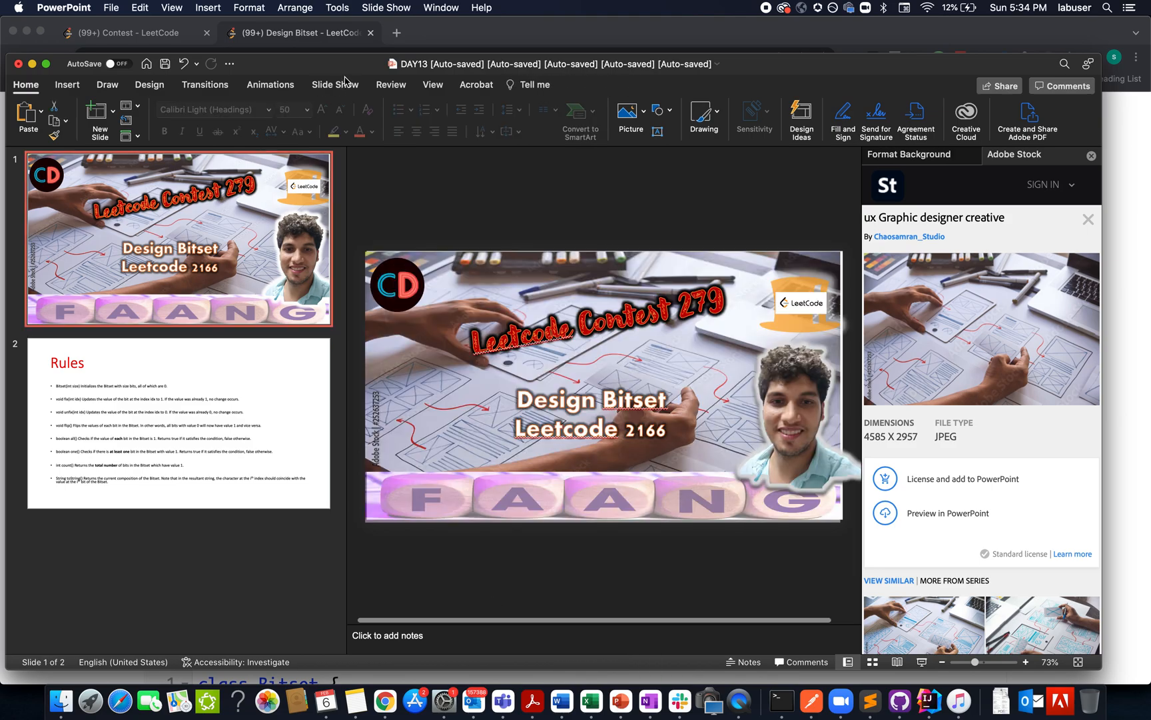
click(336, 84)
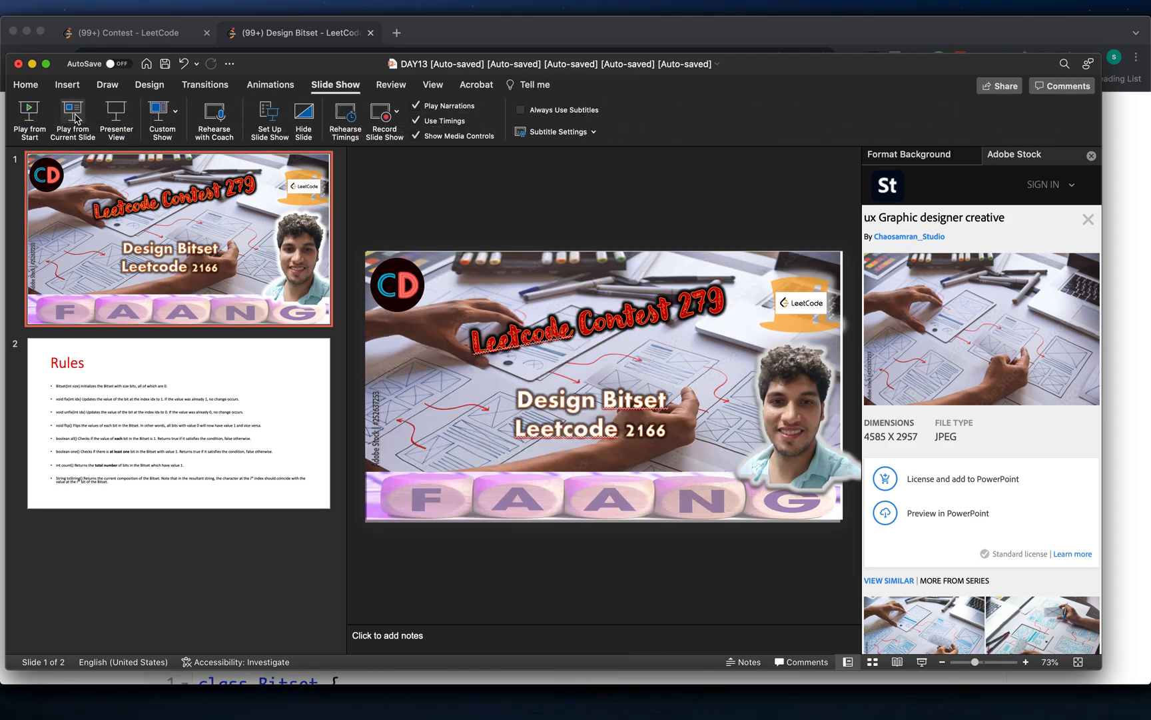
Step: Start the slideshow from the current slide to present the Rules slide
click(71, 115)
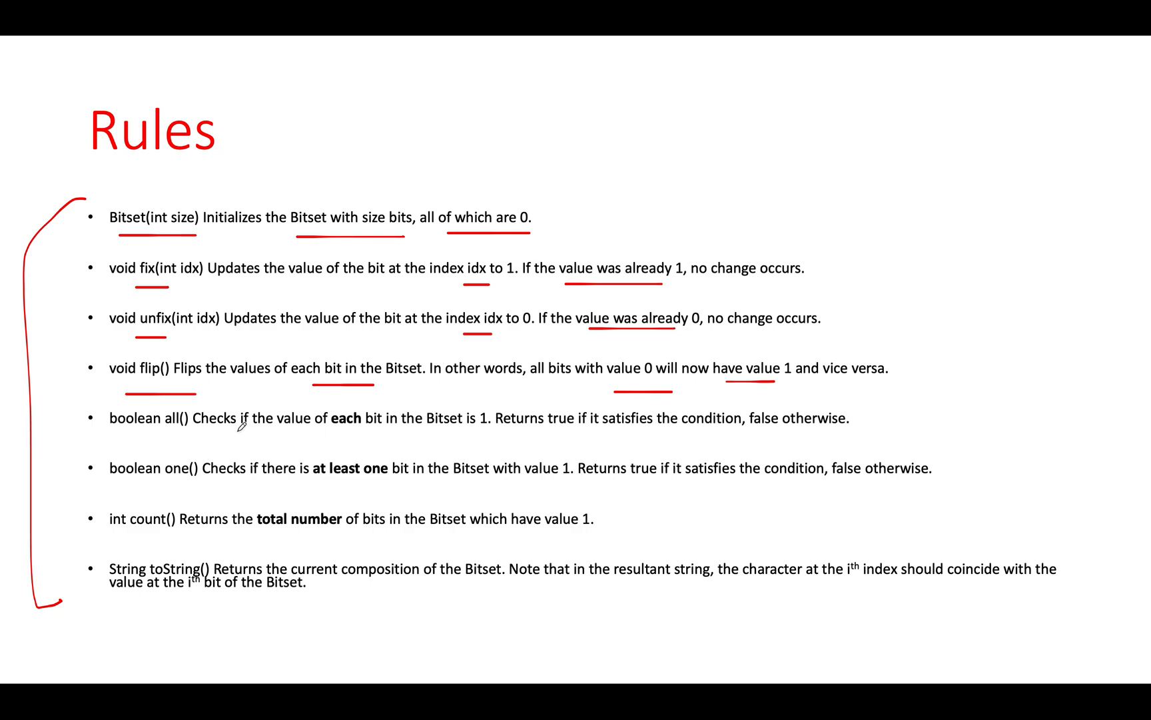
mouse_move(491, 424)
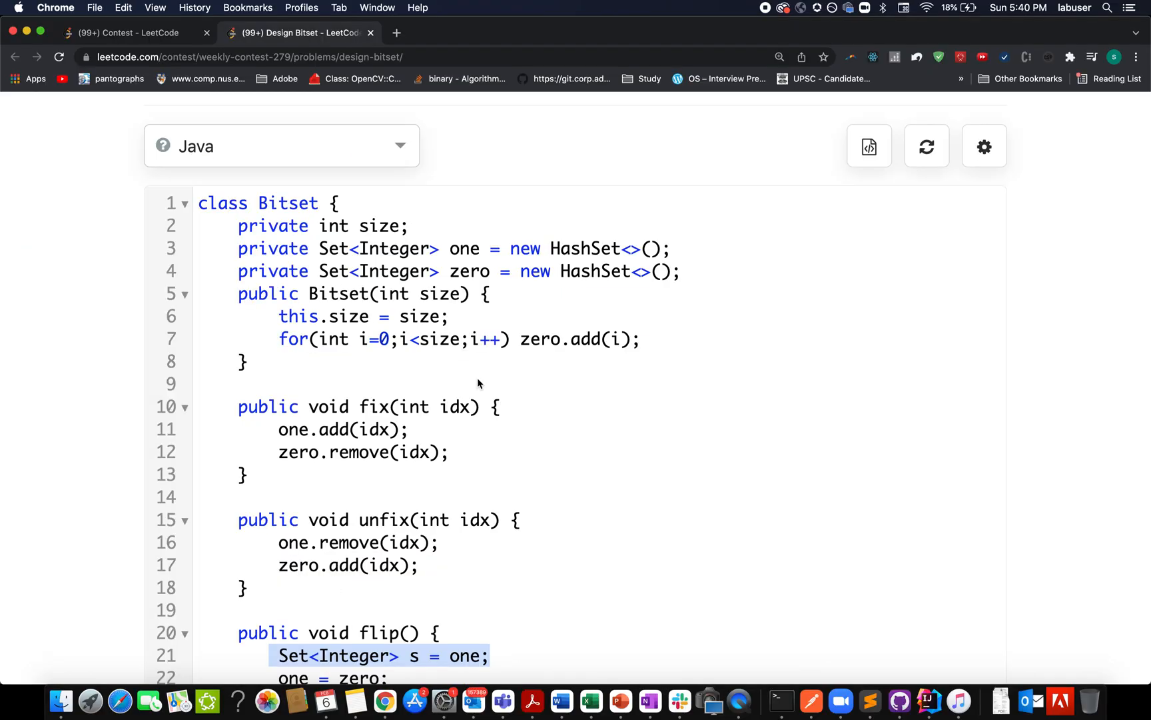
Step: Walk through the size field, its assignment, and the constructor loop filling the zero set
double_click(332, 248)
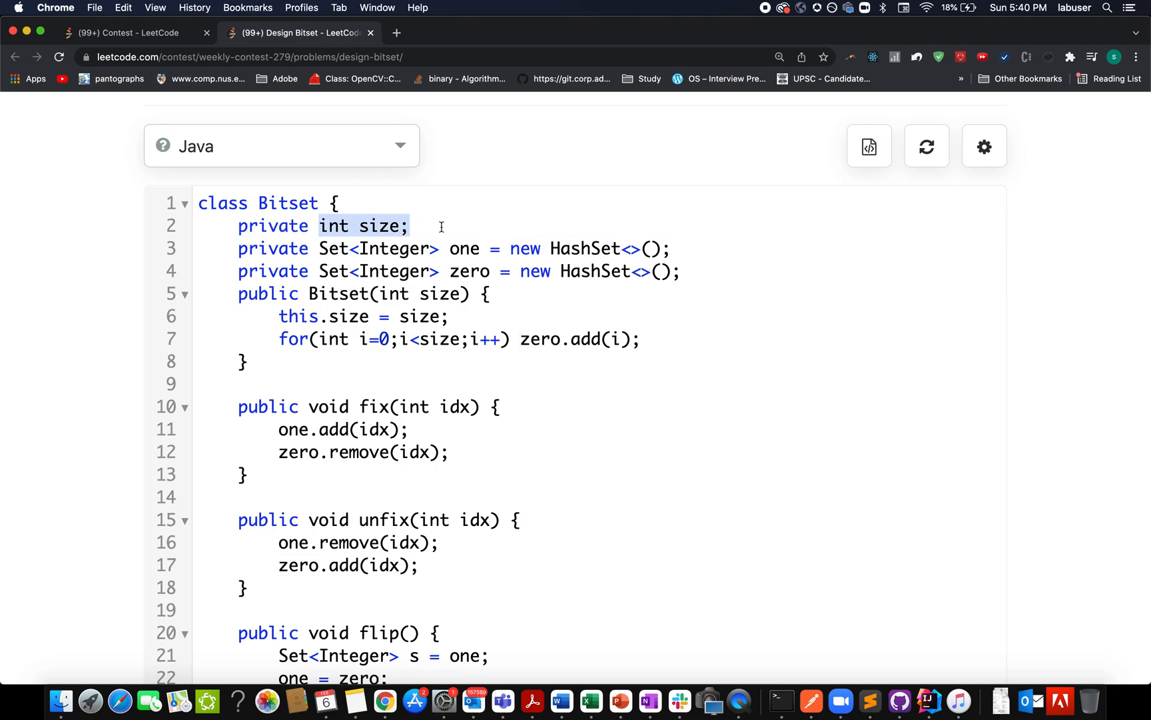
mouse_move(282, 317)
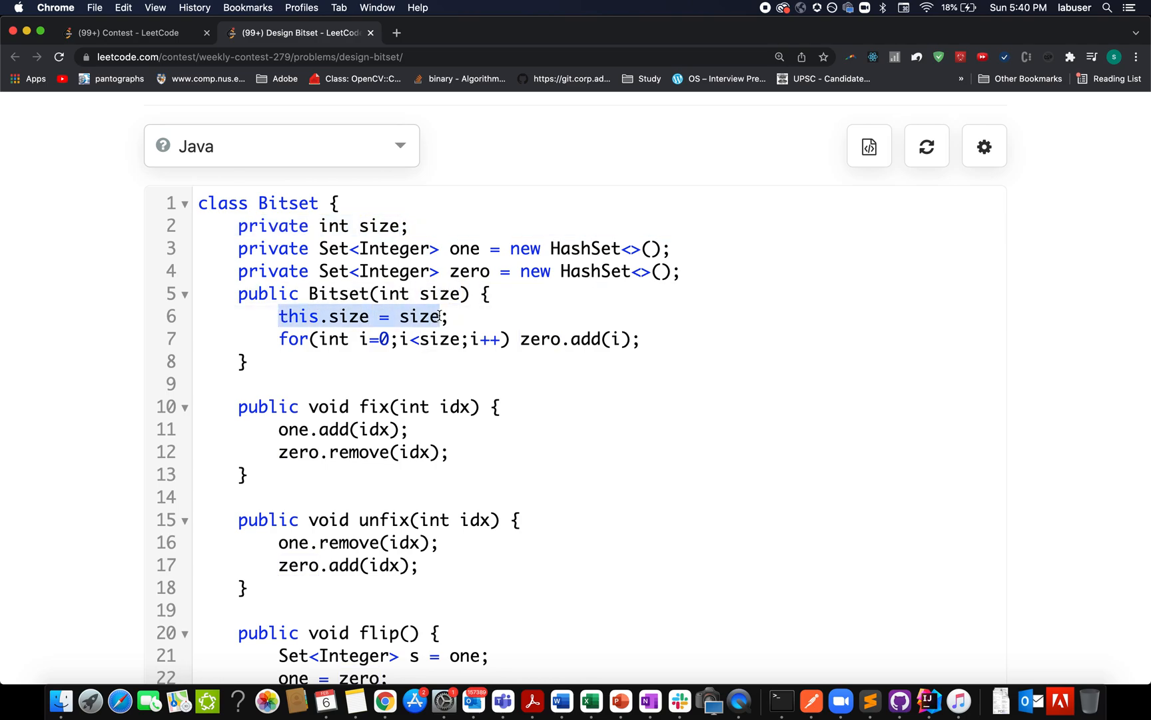
click(403, 317)
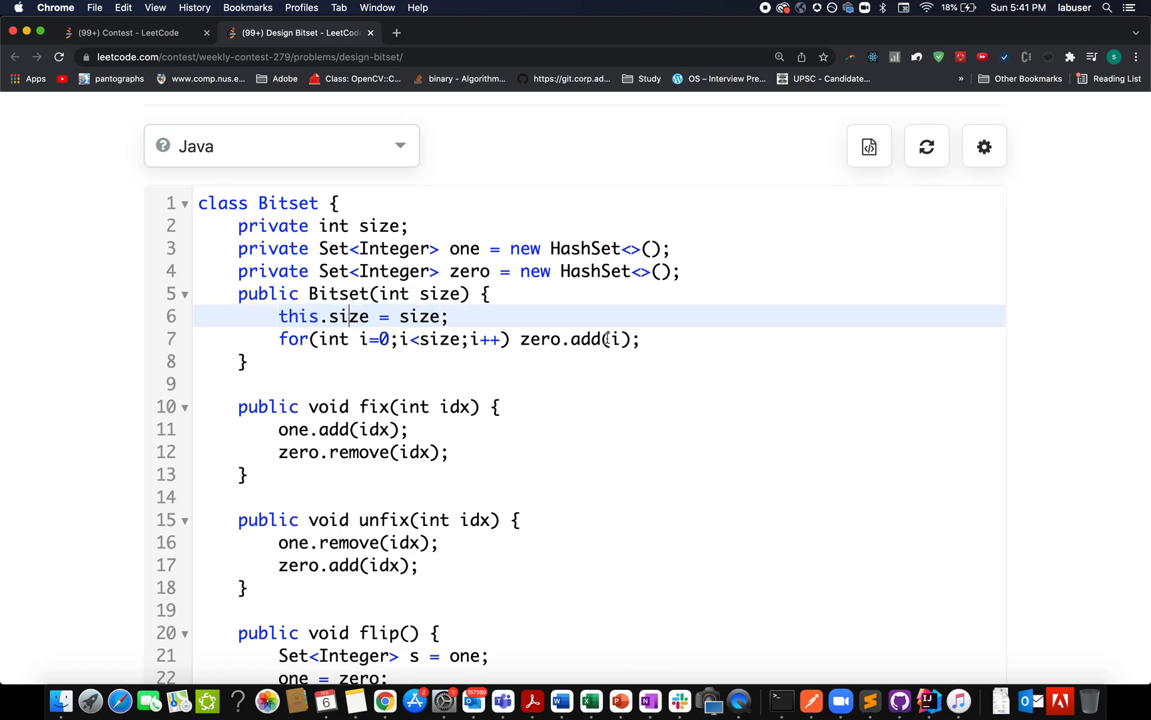
click(385, 339)
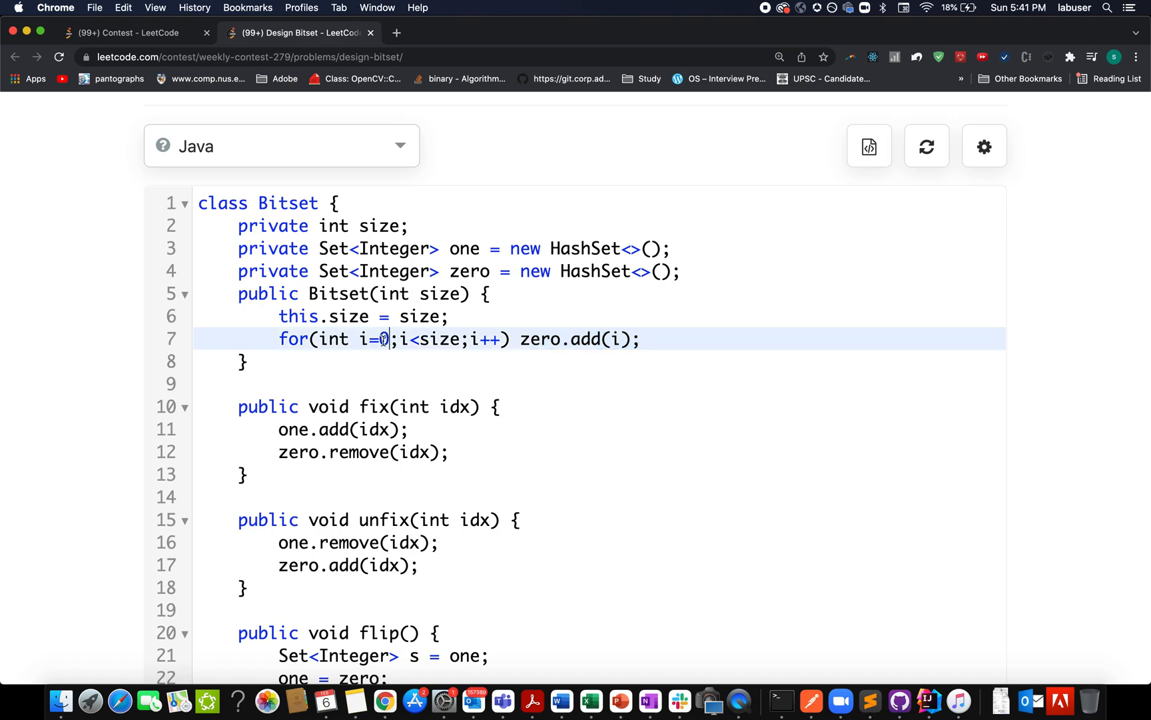
double_click(441, 338)
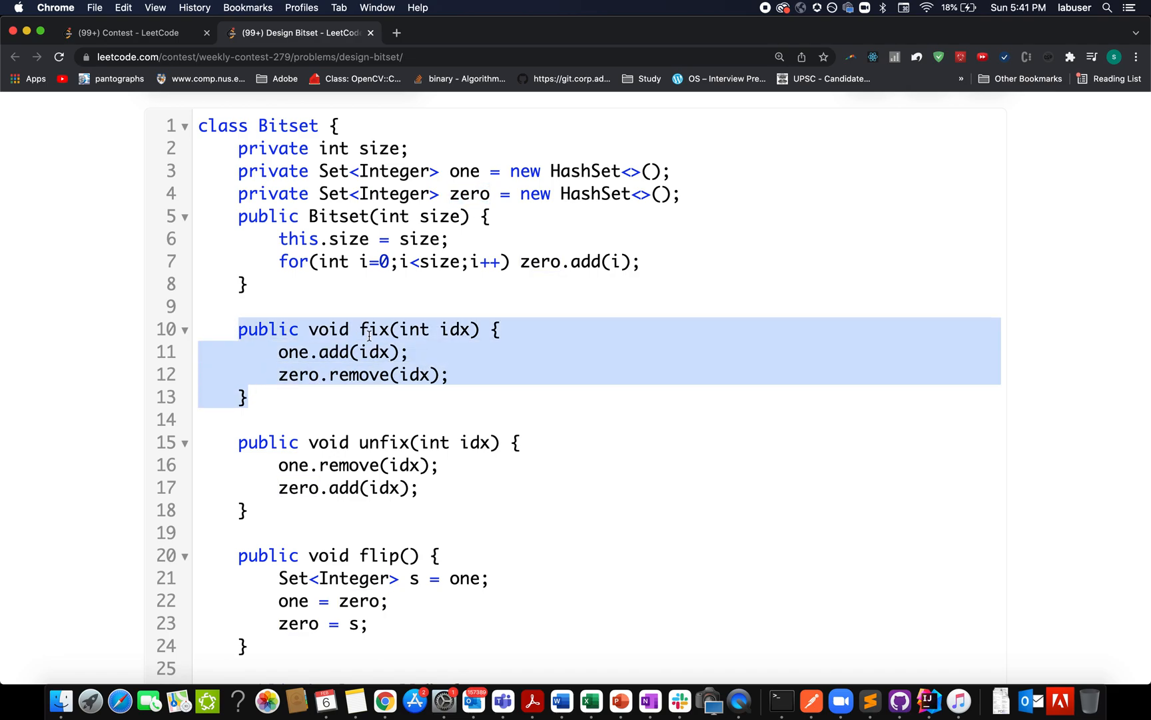
Step: Review fix's add call and type 'temp' in the flip() swap
double_click(375, 329)
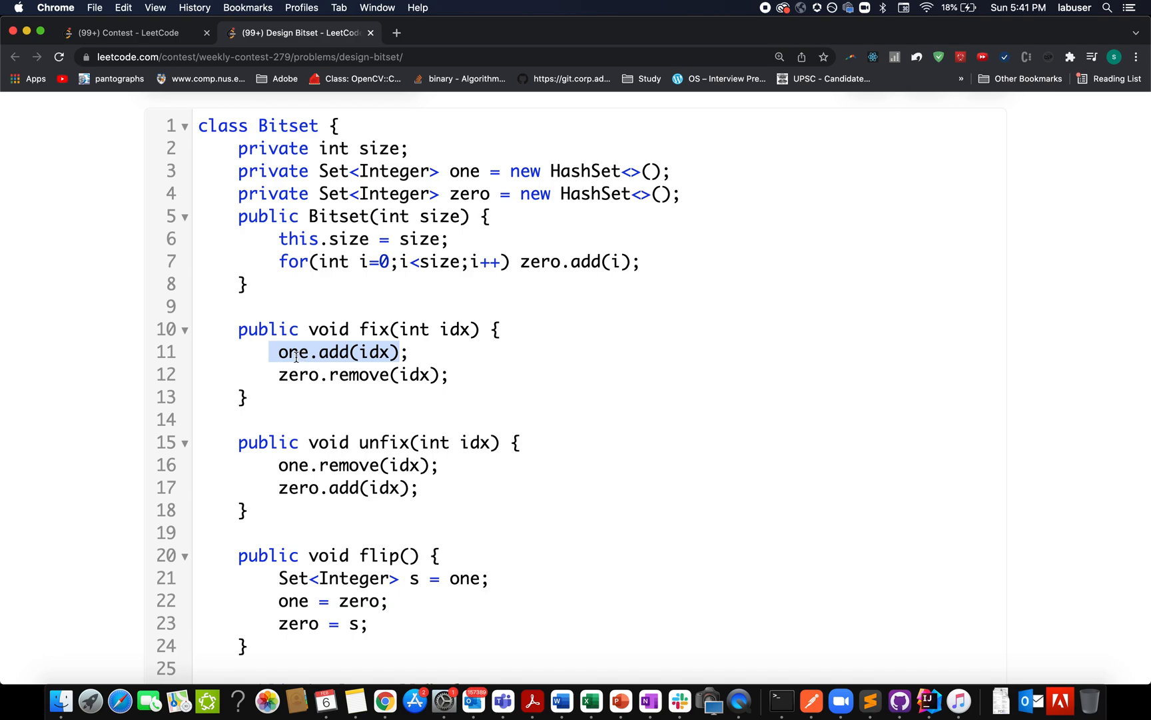
click(297, 351)
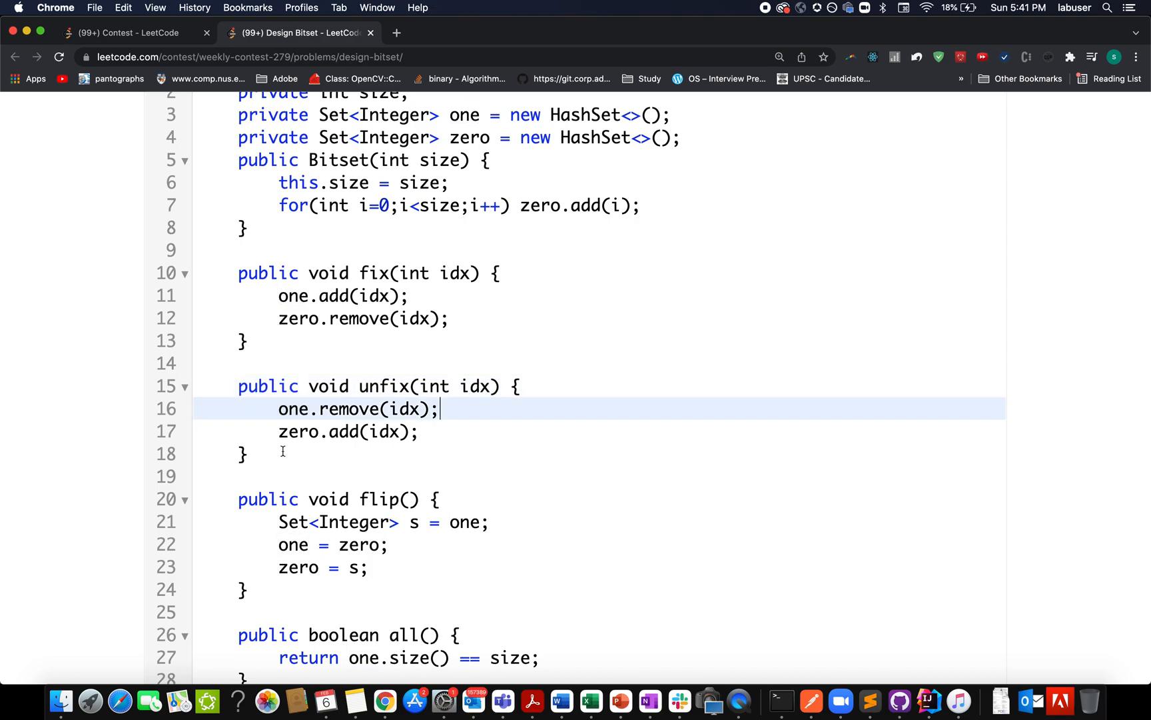
scroll(down, 3)
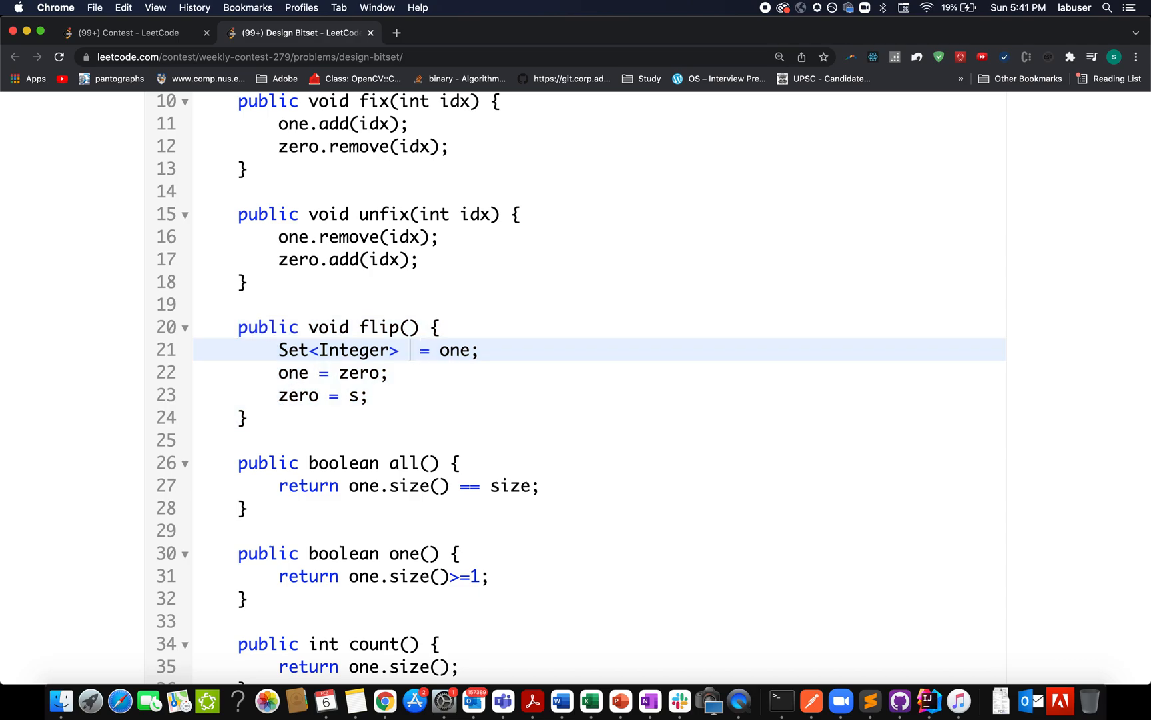
text(temp)
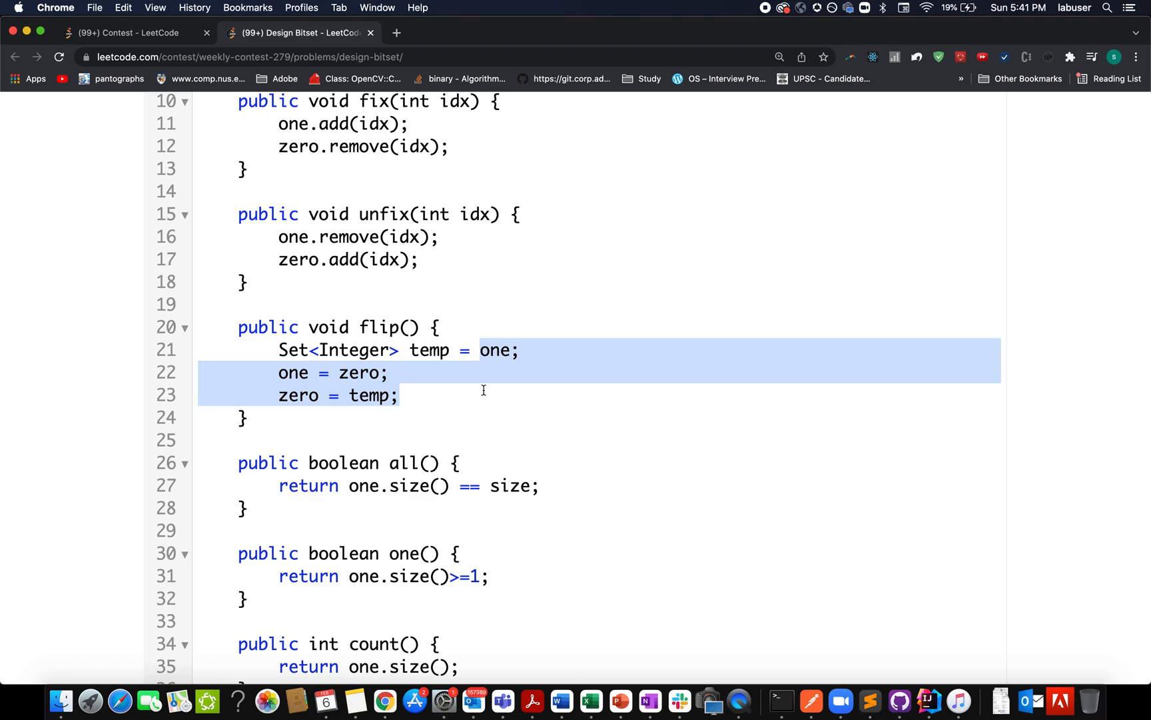
mouse_move(270, 347)
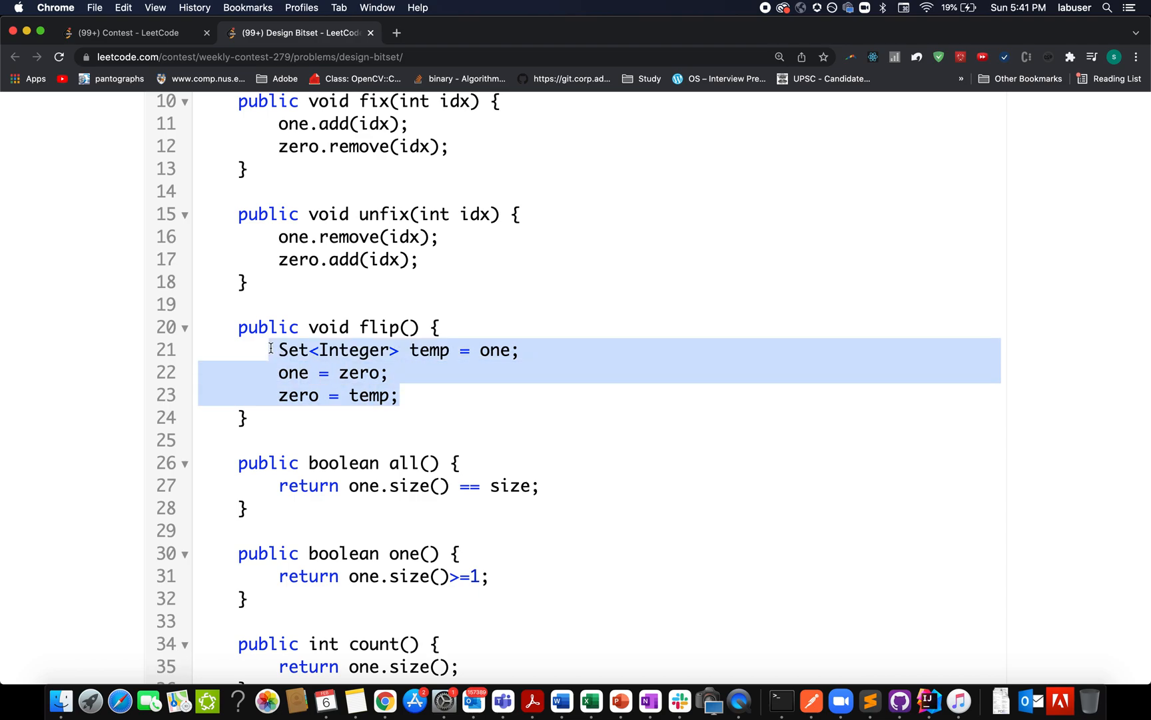
Step: Type the comment '// Char[] -> O(n)' above flip()
text(//)
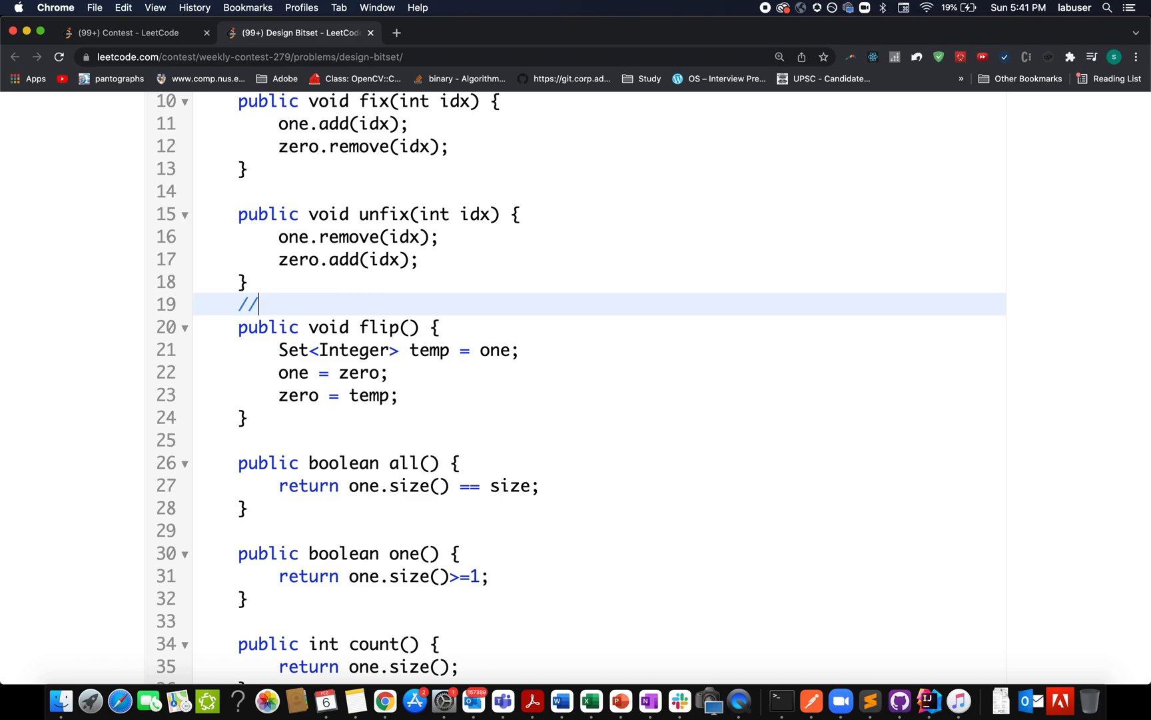
text(Char)
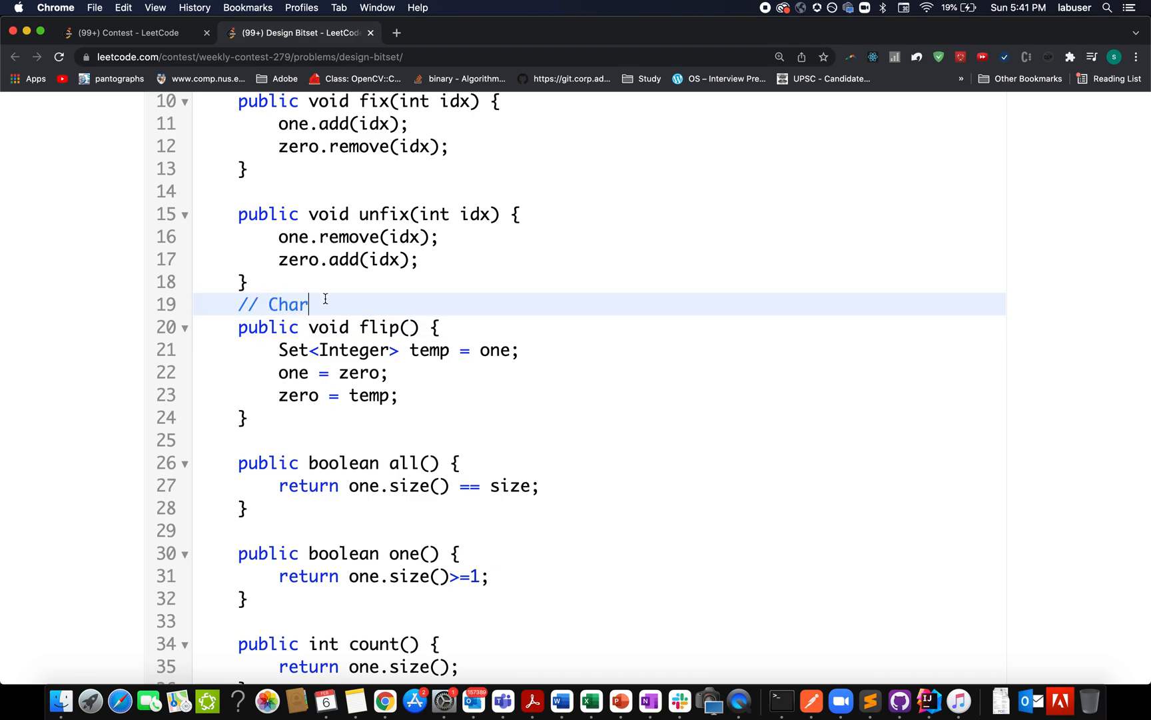
text([])
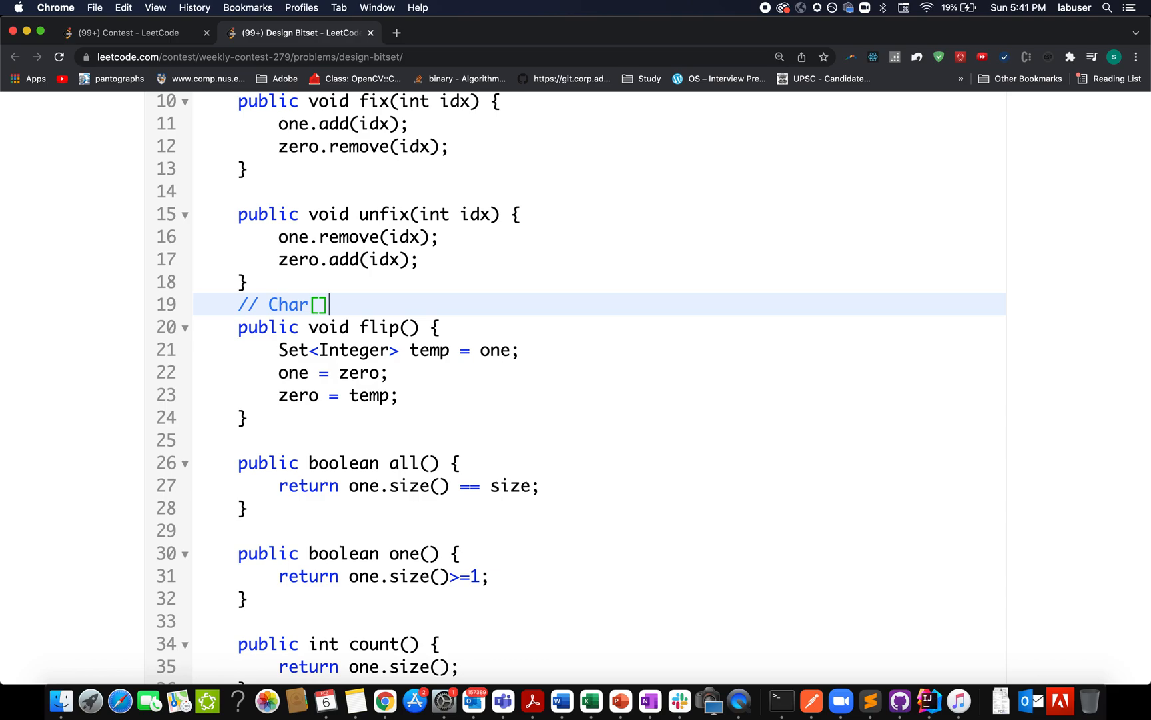
text(-> 0)
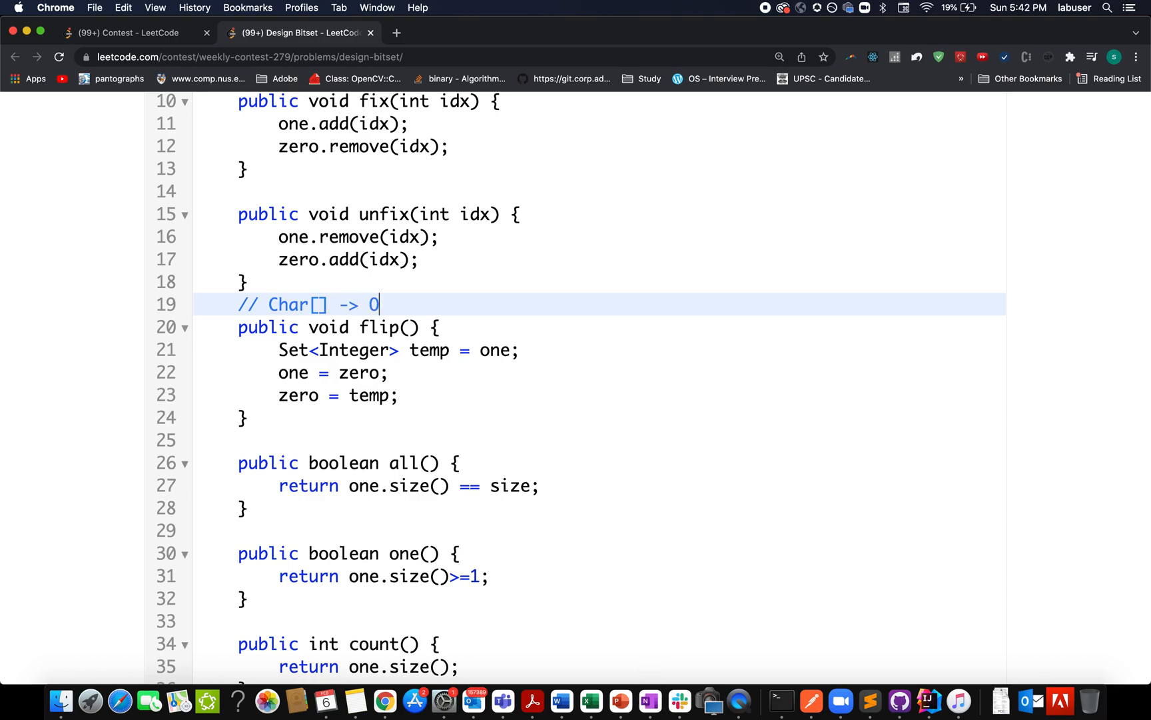
text((n))
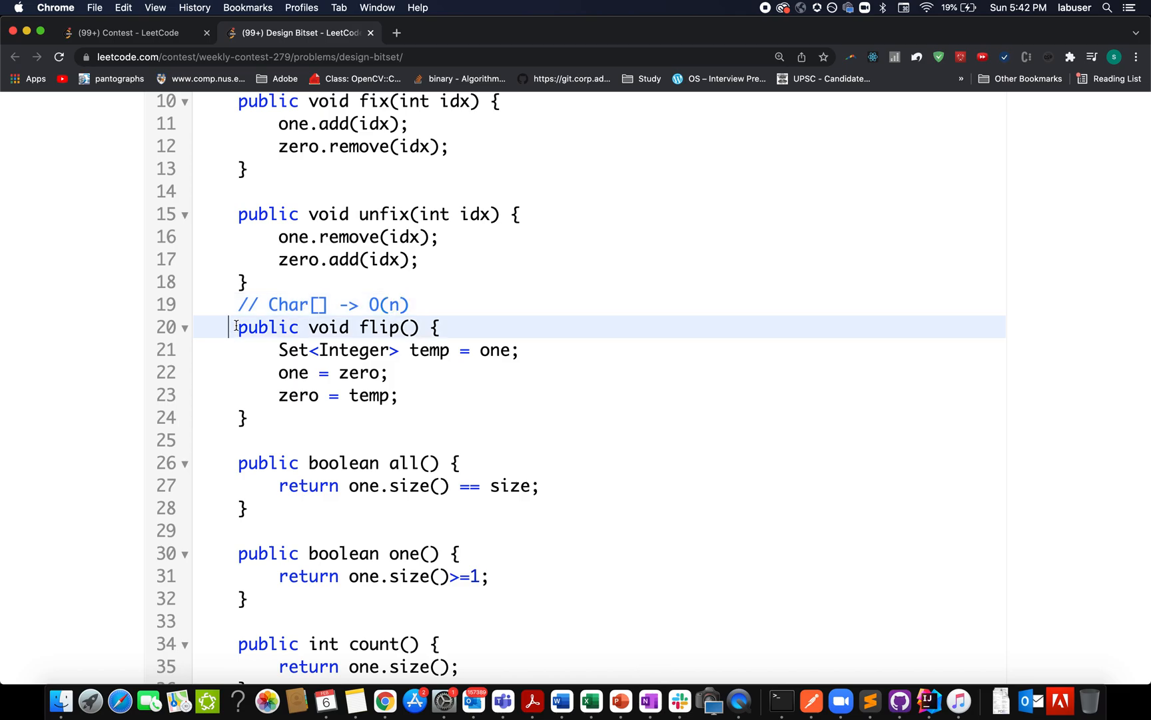
scroll(up, 3)
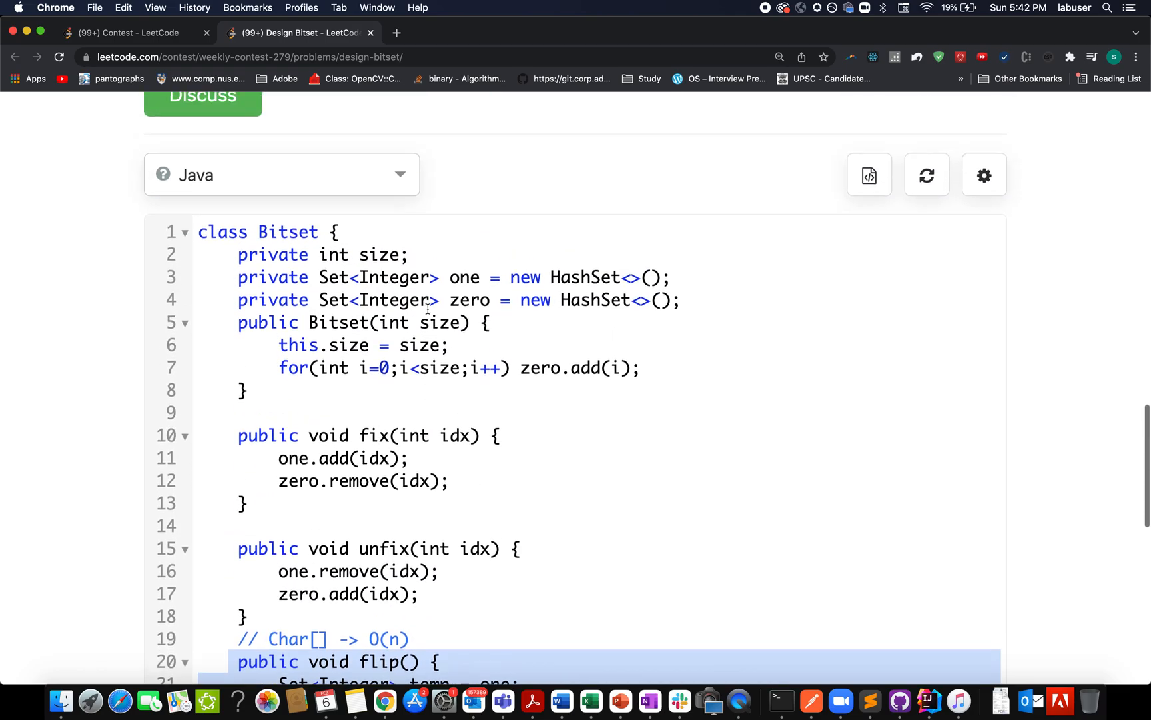
scroll(down, 3)
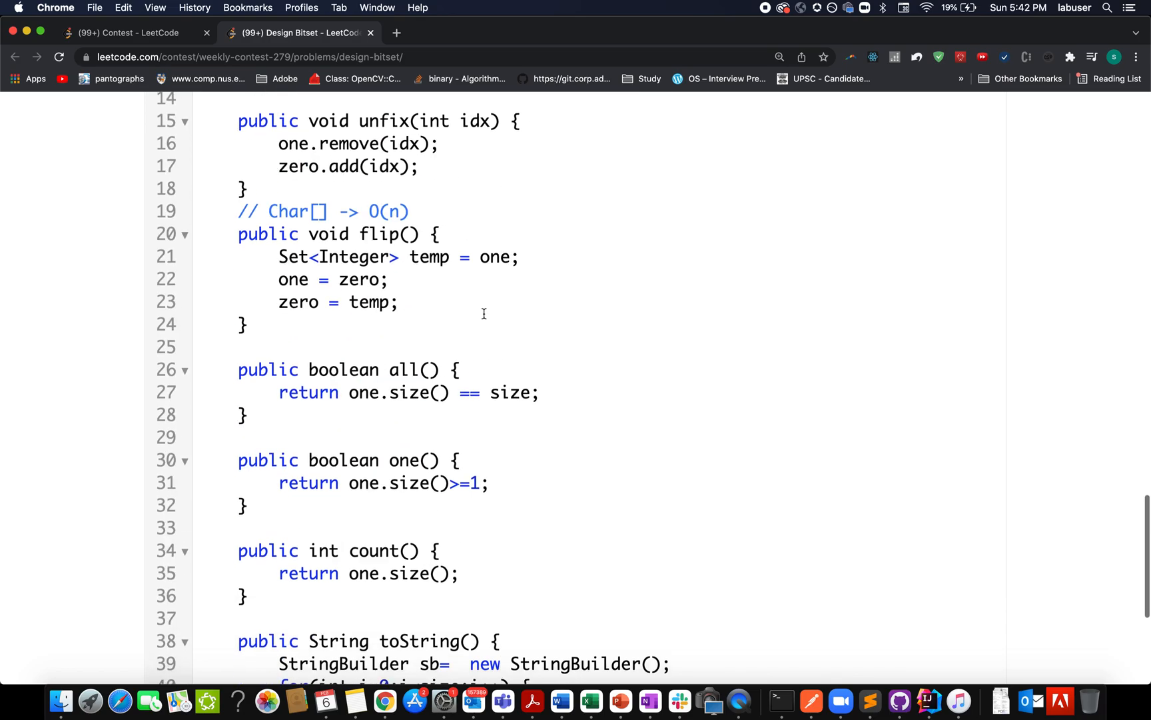
scroll(up, 3)
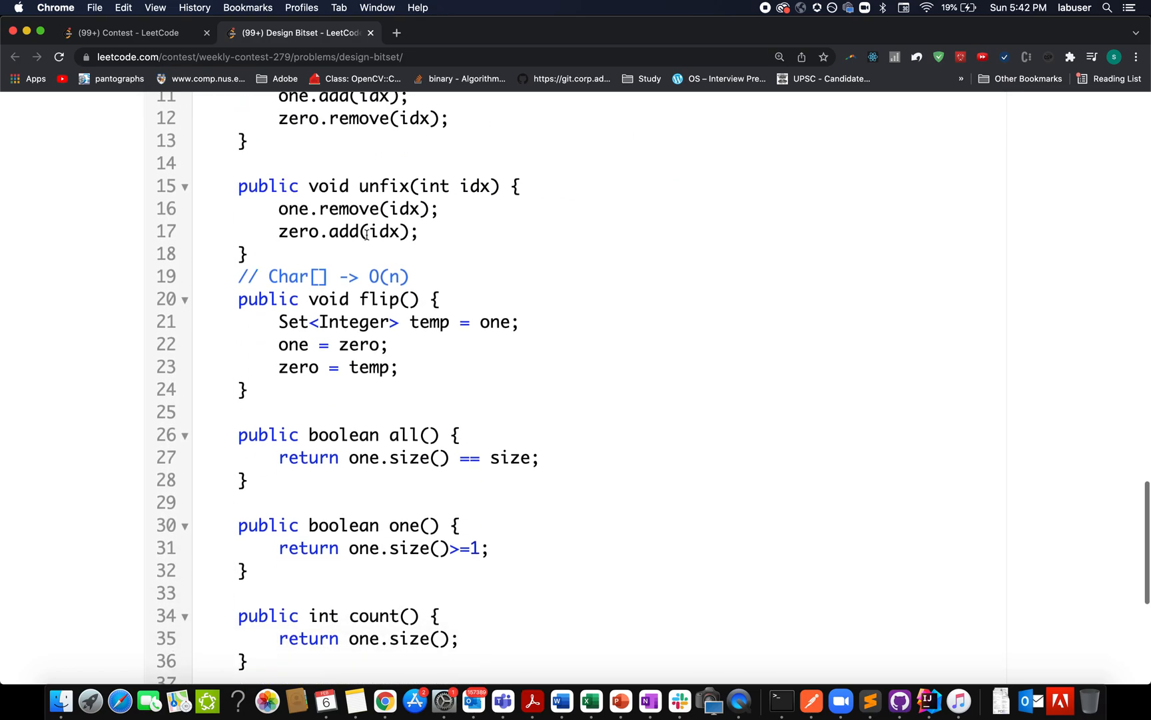
scroll(down, 3)
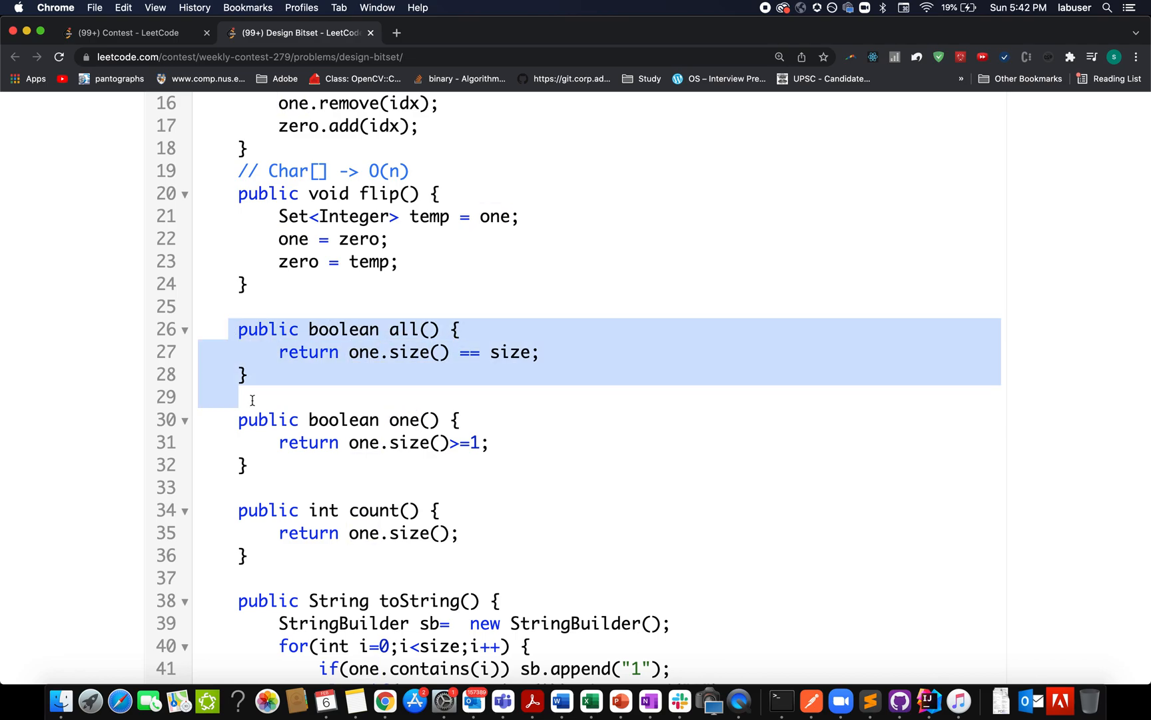
click(521, 352)
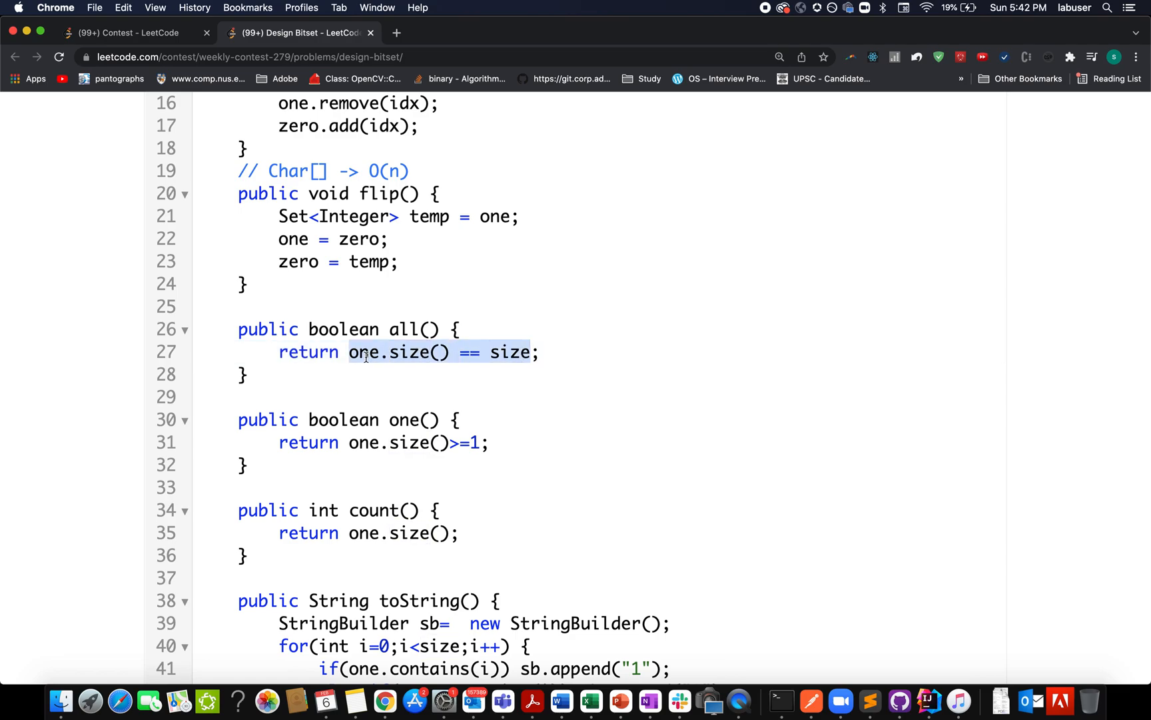
mouse_move(377, 433)
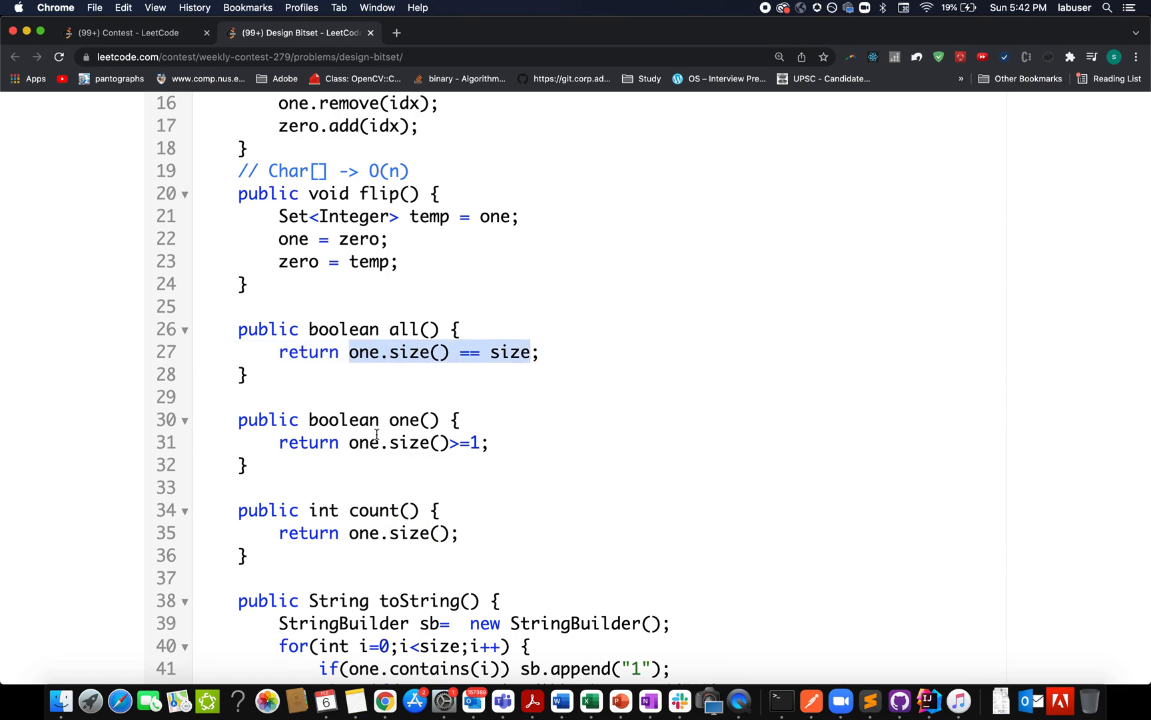
scroll(down, 3)
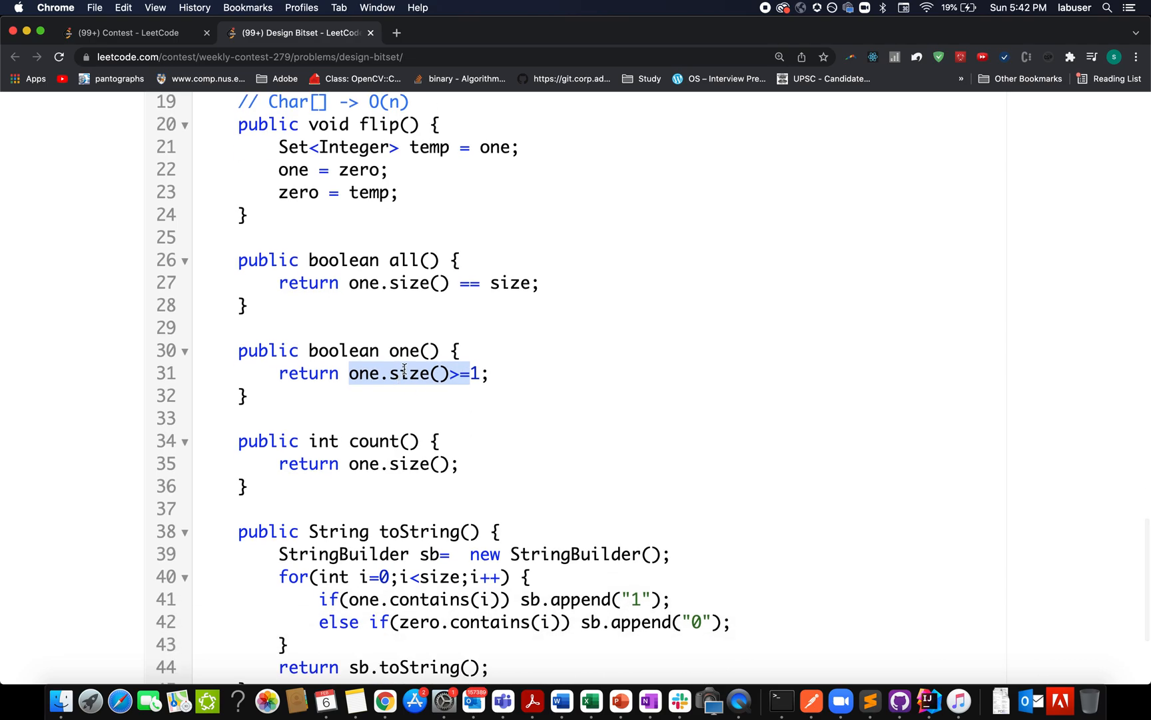
click(326, 237)
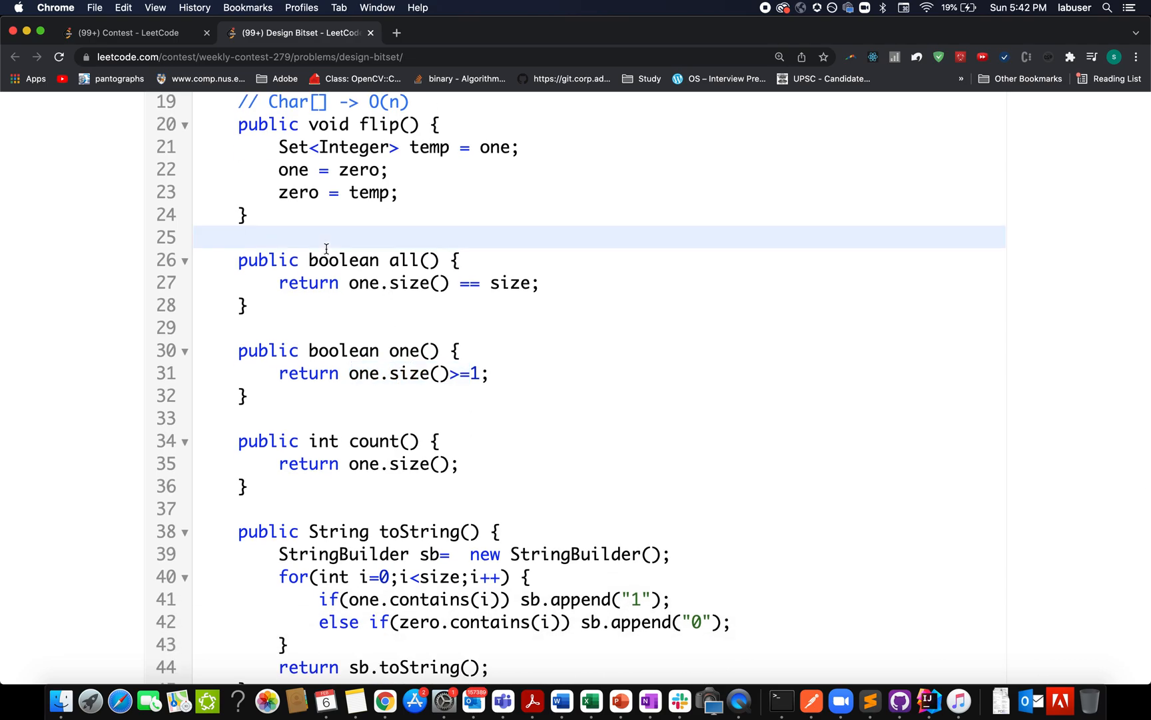
Step: Type '// Char[] -> O(size)' above all() and highlight the size check in one()
text(// Char ->)
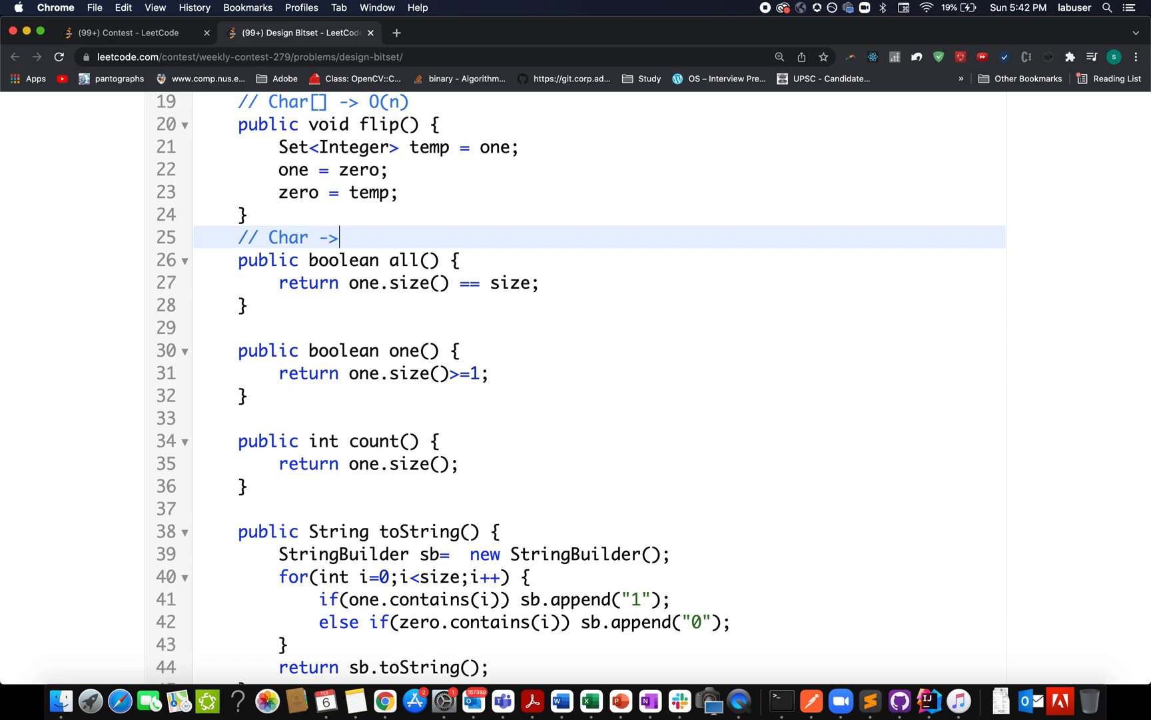
text(O(si))
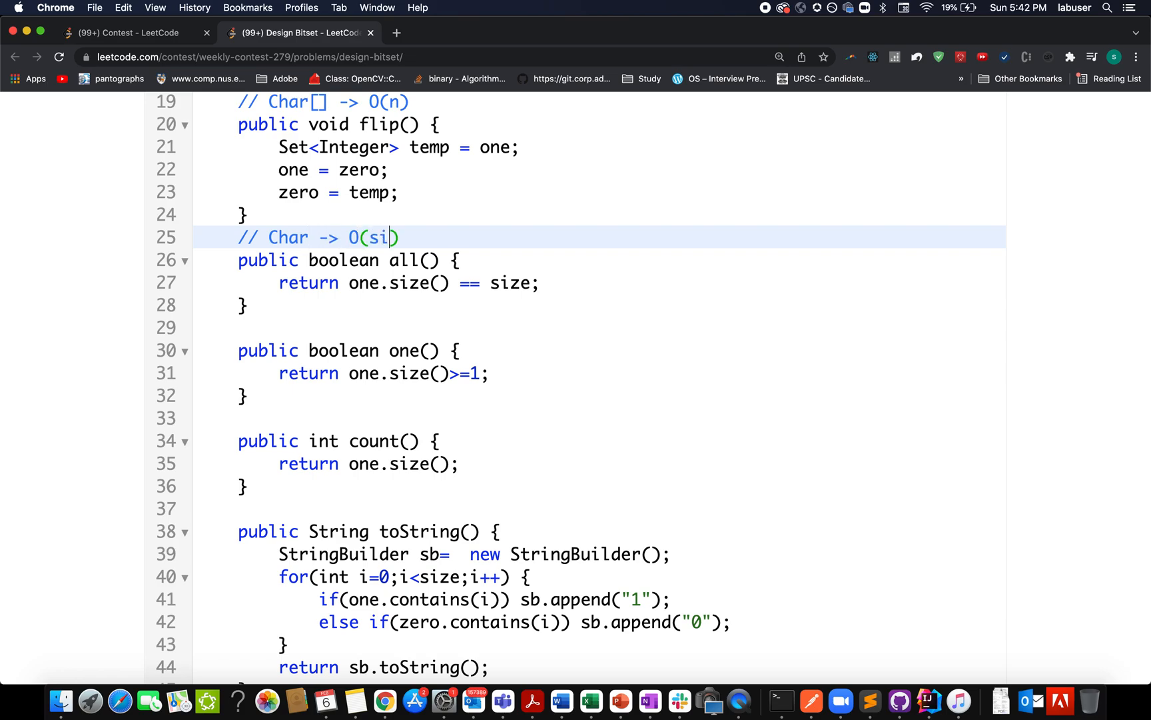
text(ze)
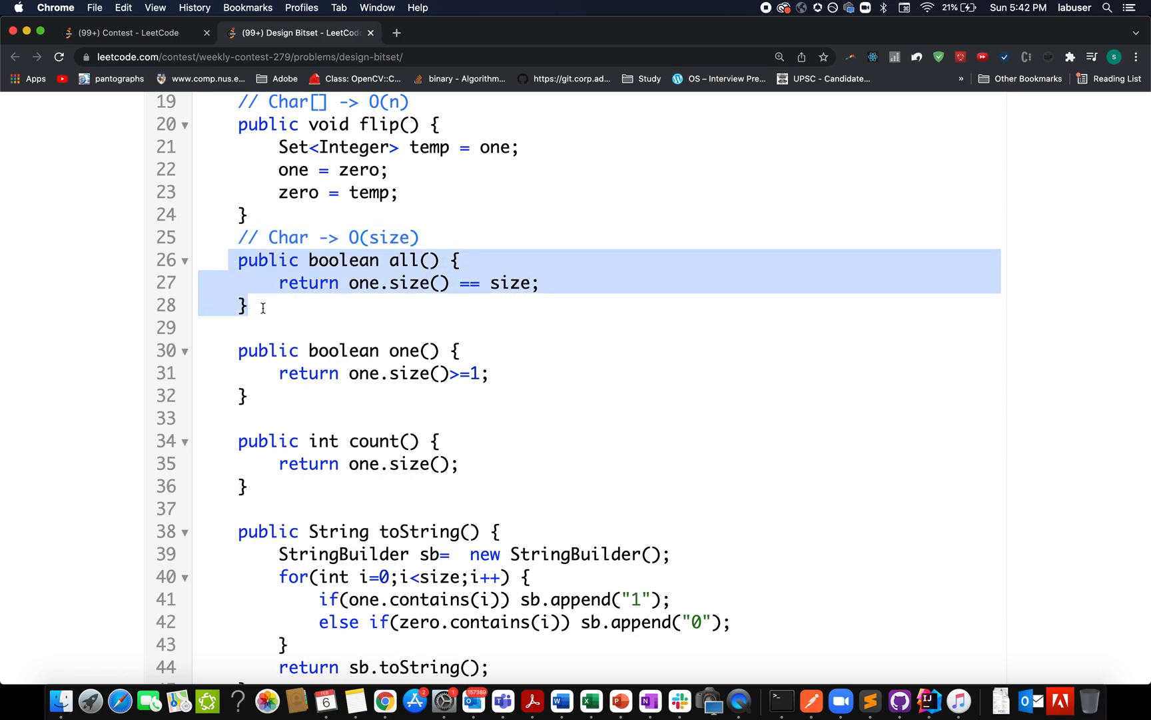
click(408, 350)
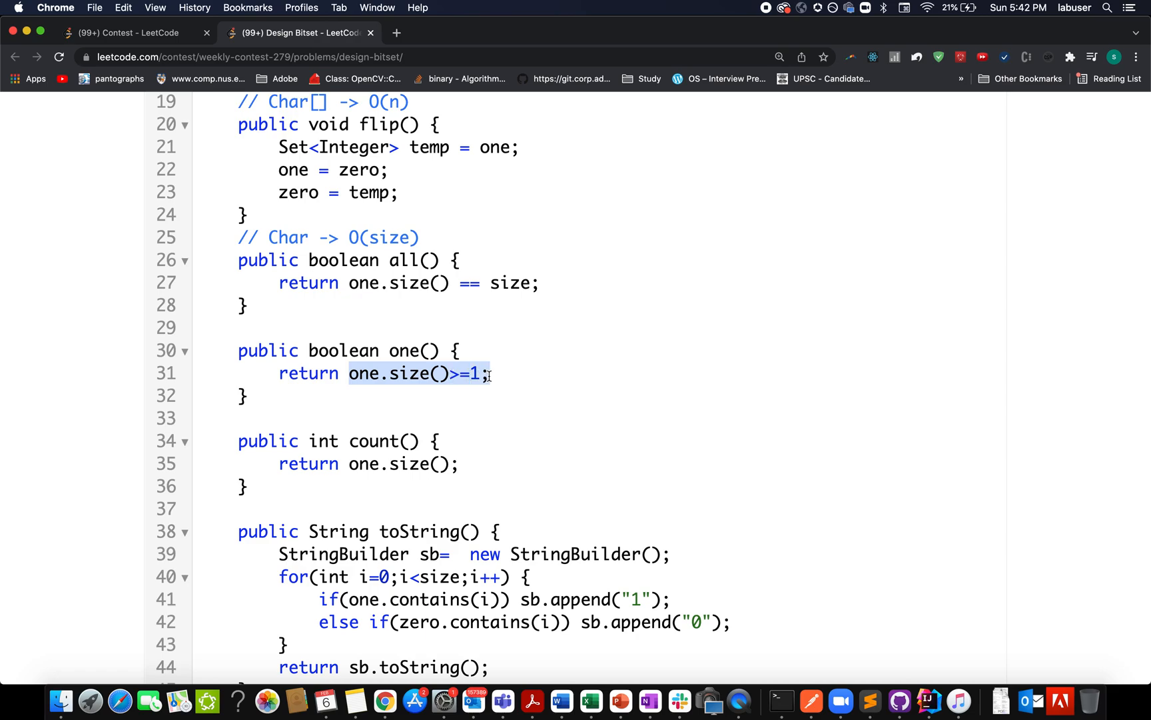
scroll(down, 3)
text([])
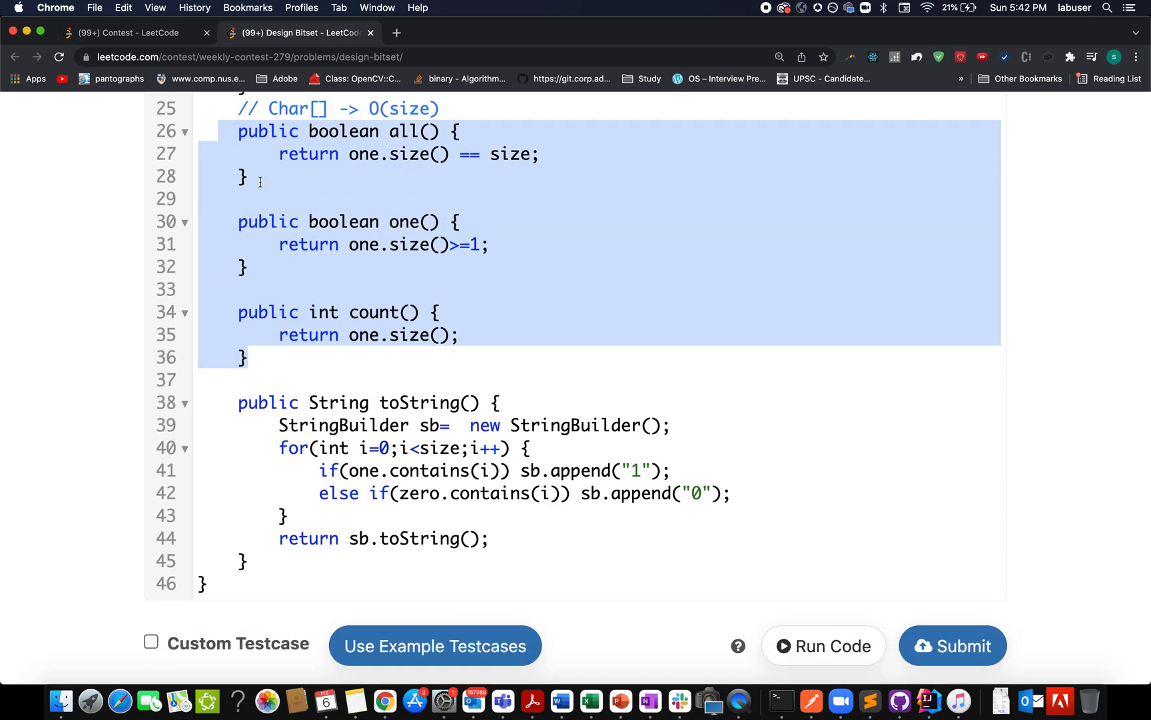
Step: Highlight toString and write the comment '// O(size)' on the line above it
scroll(down, 3)
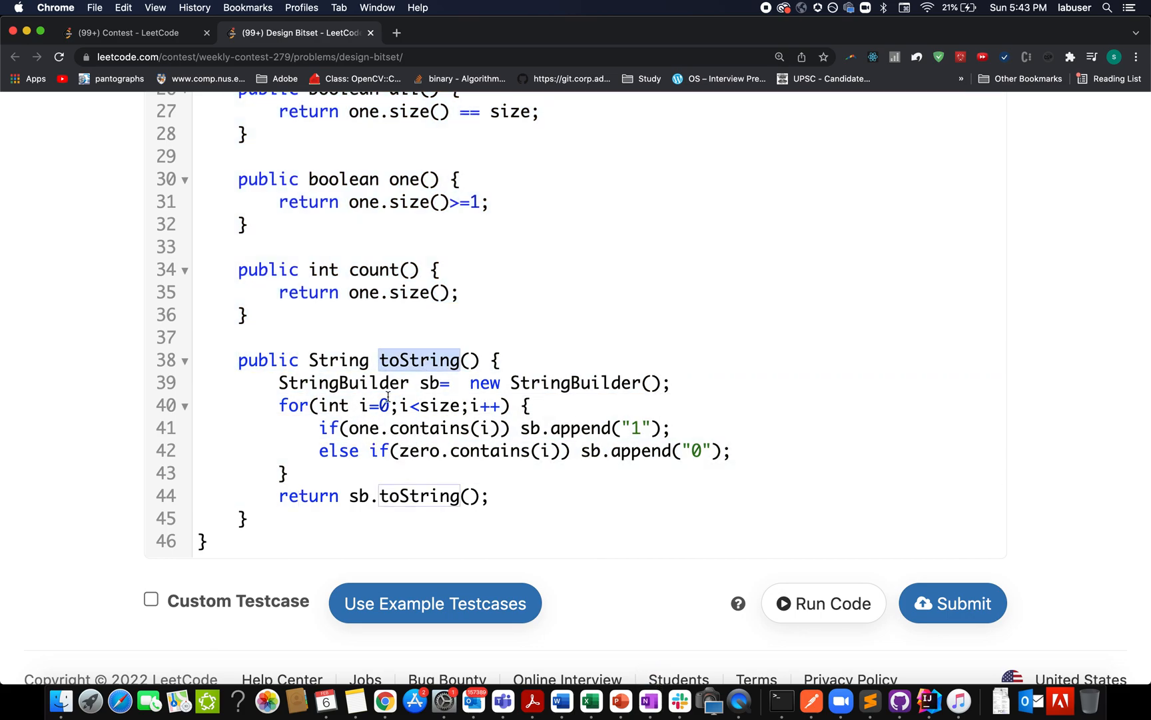
double_click(438, 405)
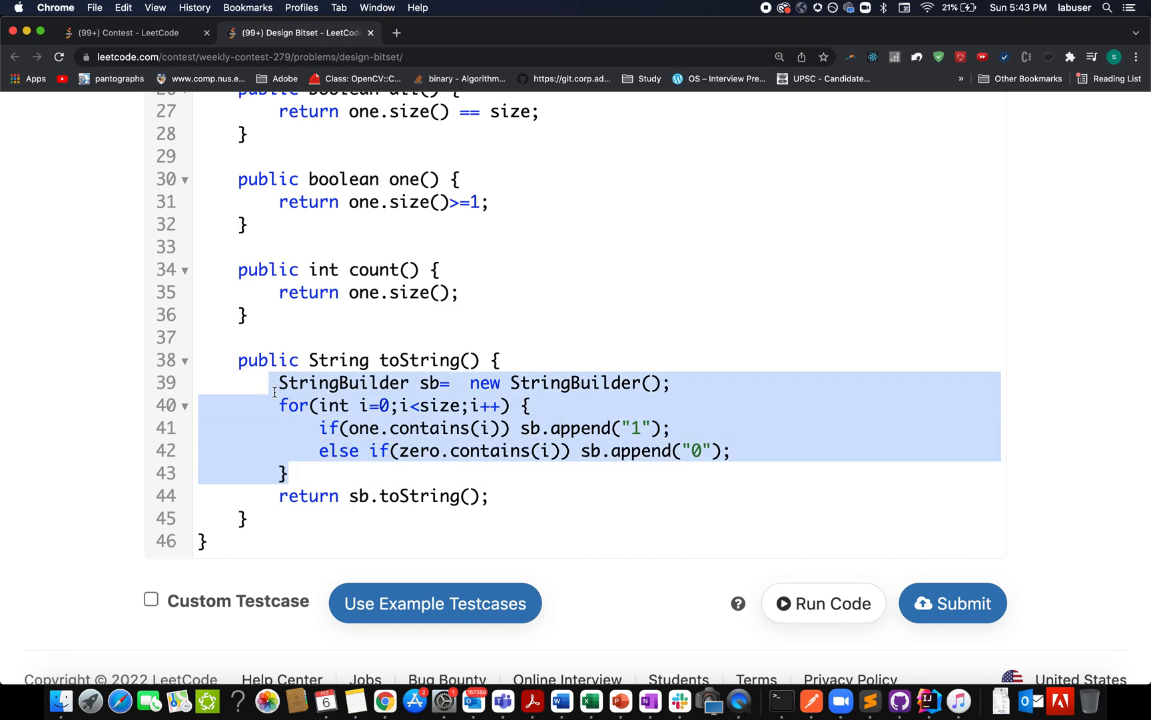
text(//)
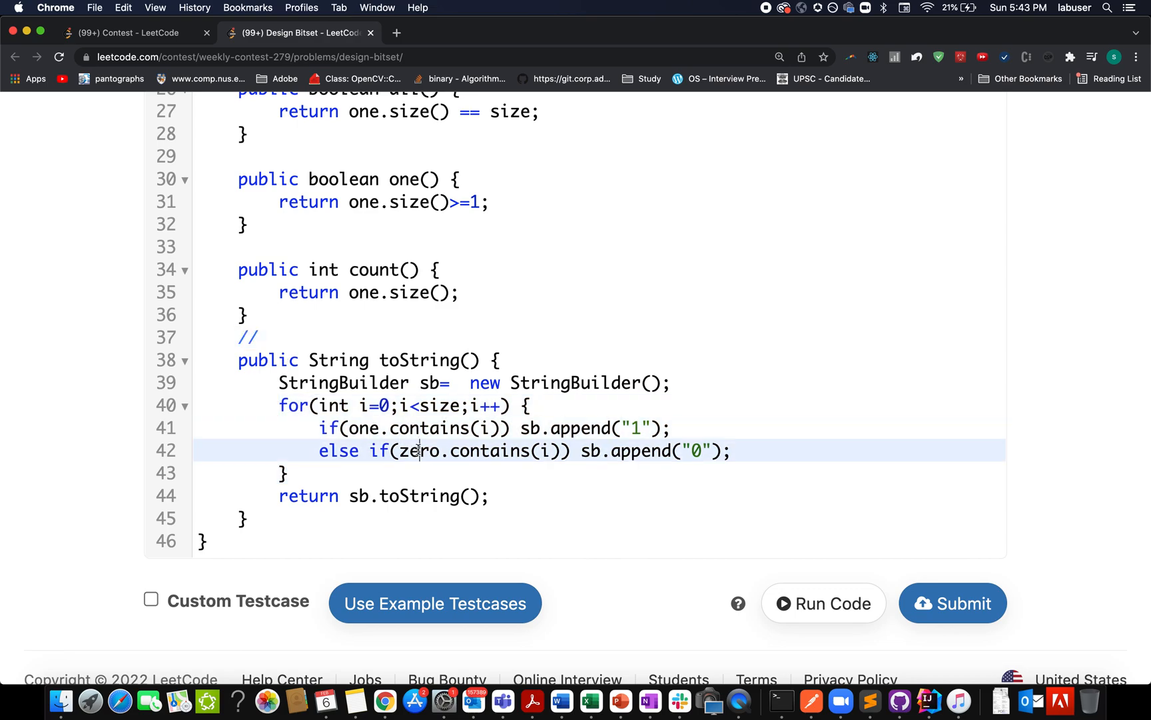
click(270, 338)
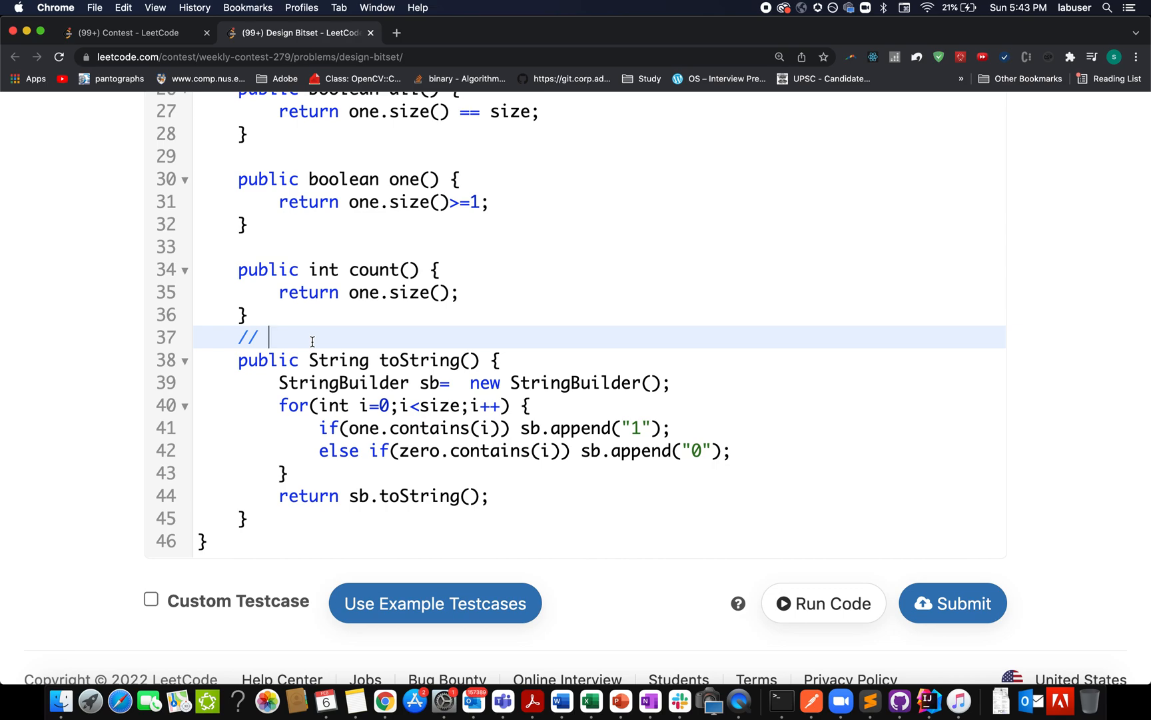
text(I)
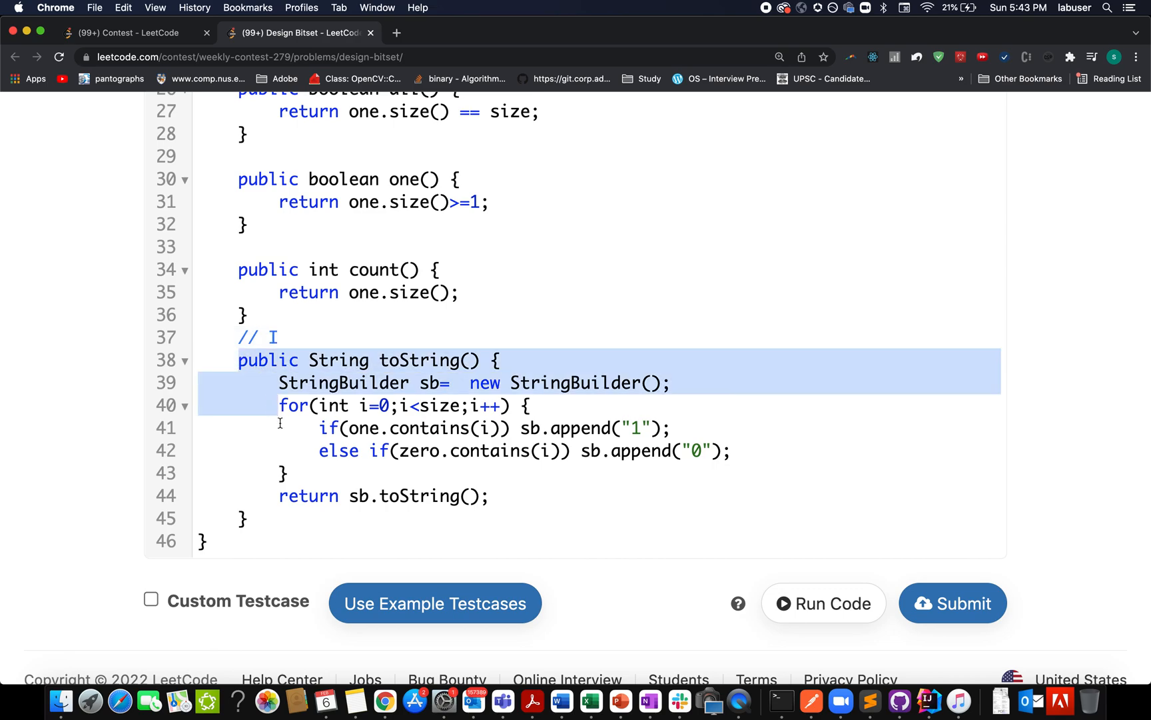
click(410, 360)
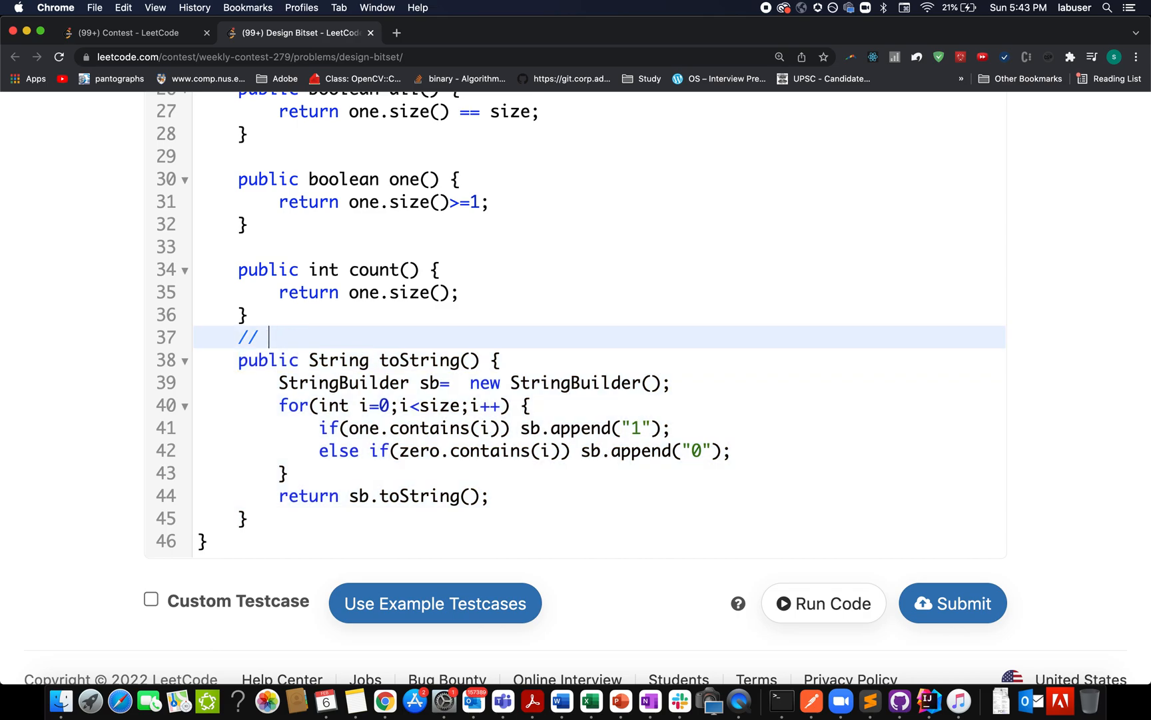
text(O(siz))
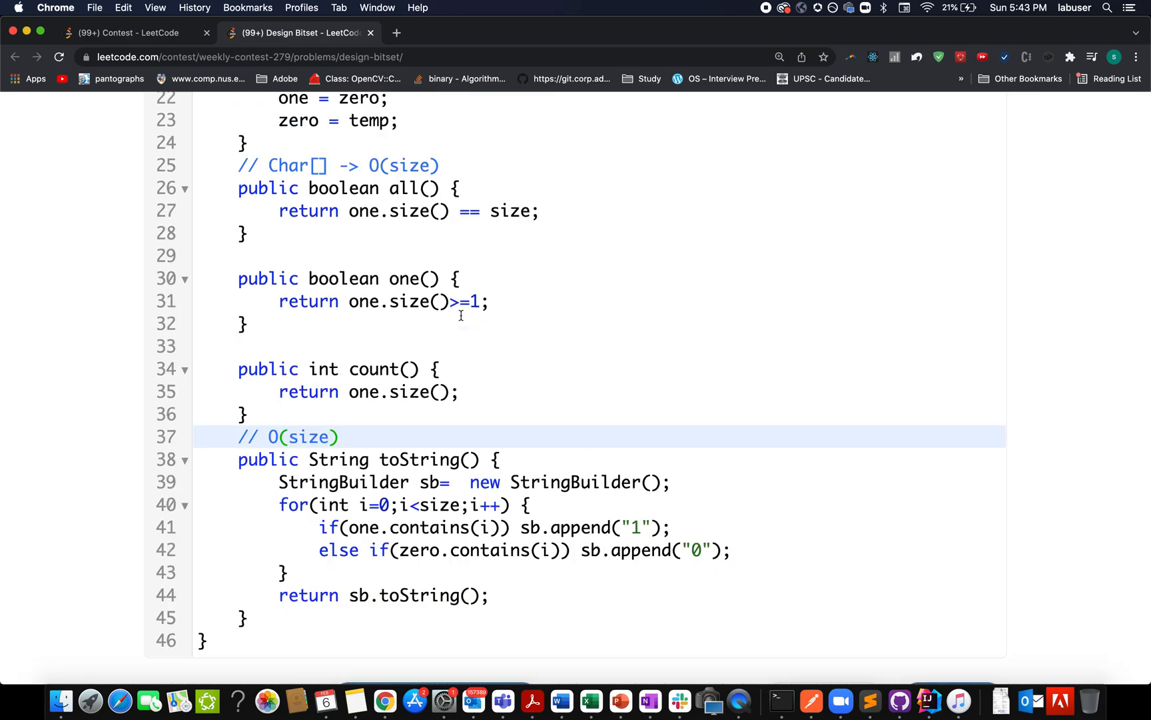
Step: Submit the Design Bitset solution and view the Accepted result
scroll(up, 3)
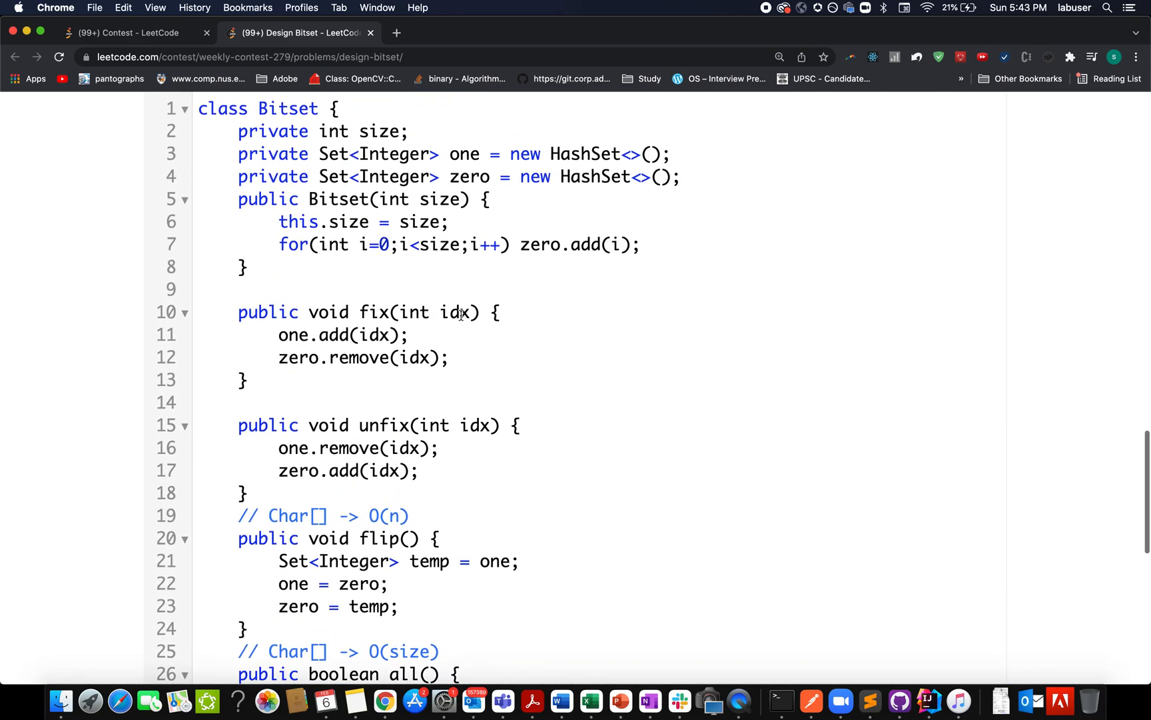
scroll(down, 3)
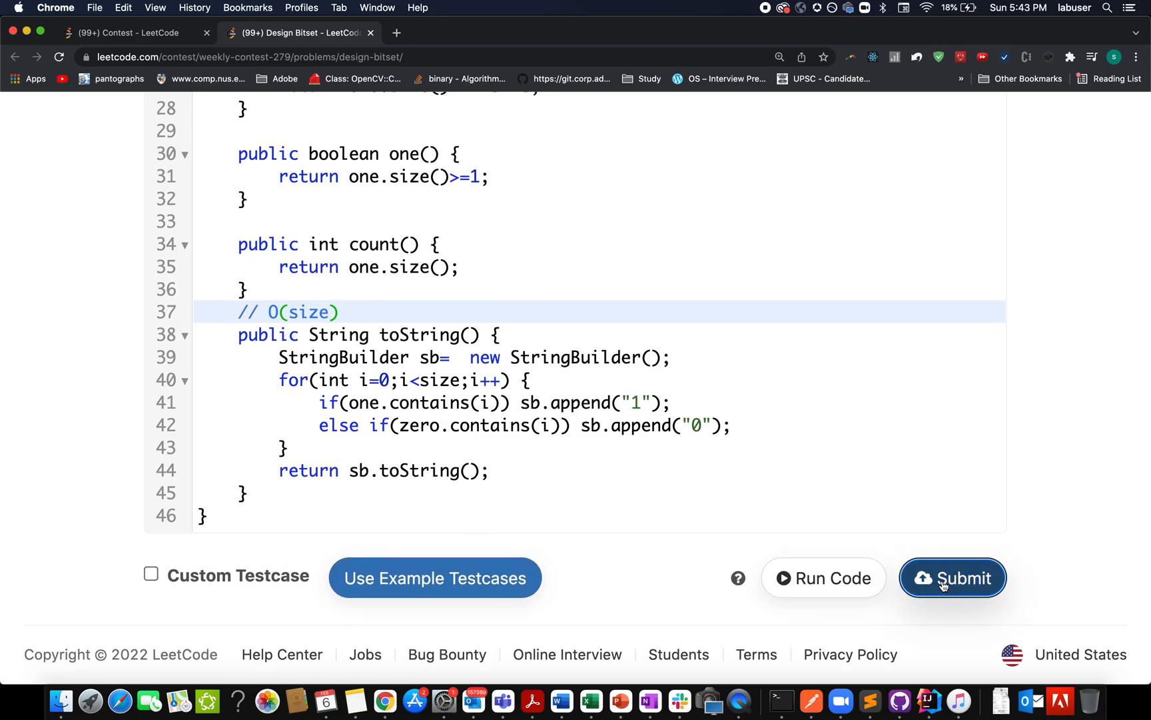
click(952, 577)
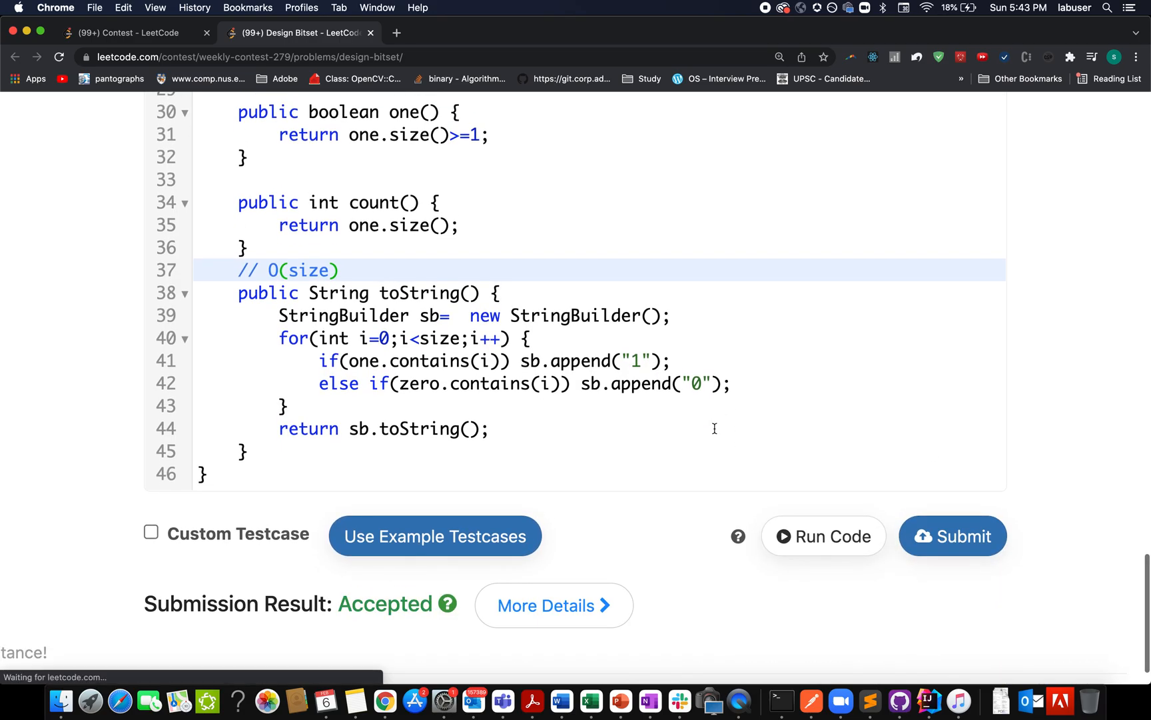
scroll(up, 3)
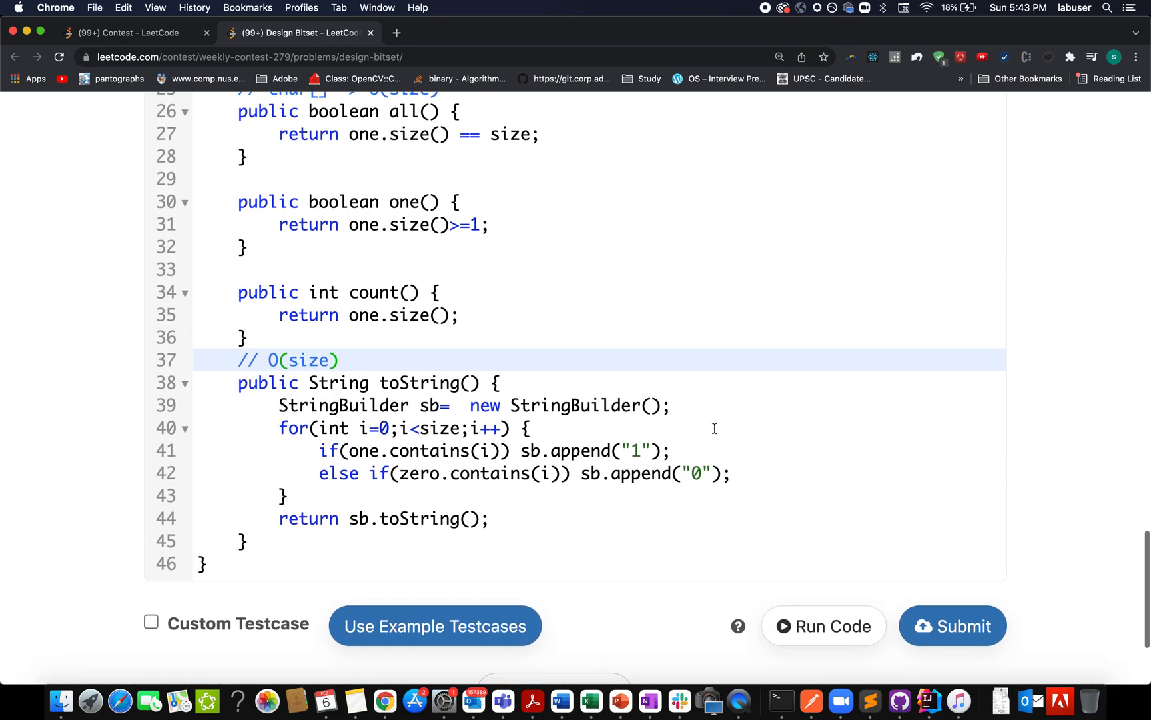
click(953, 626)
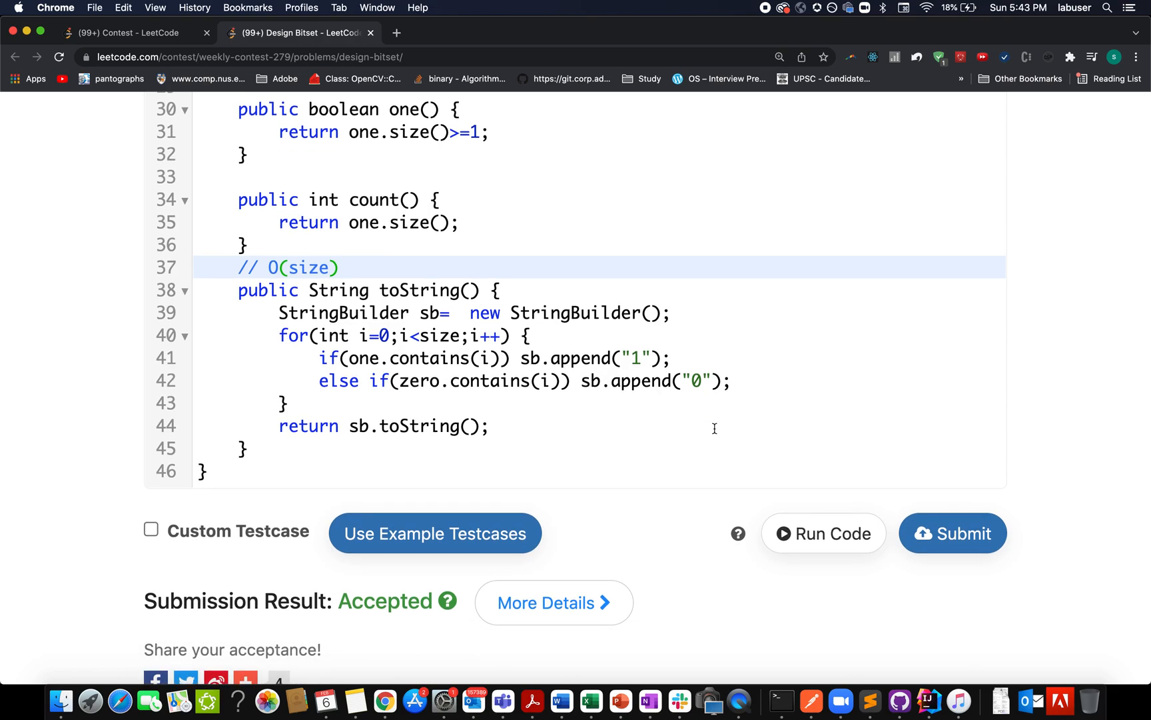